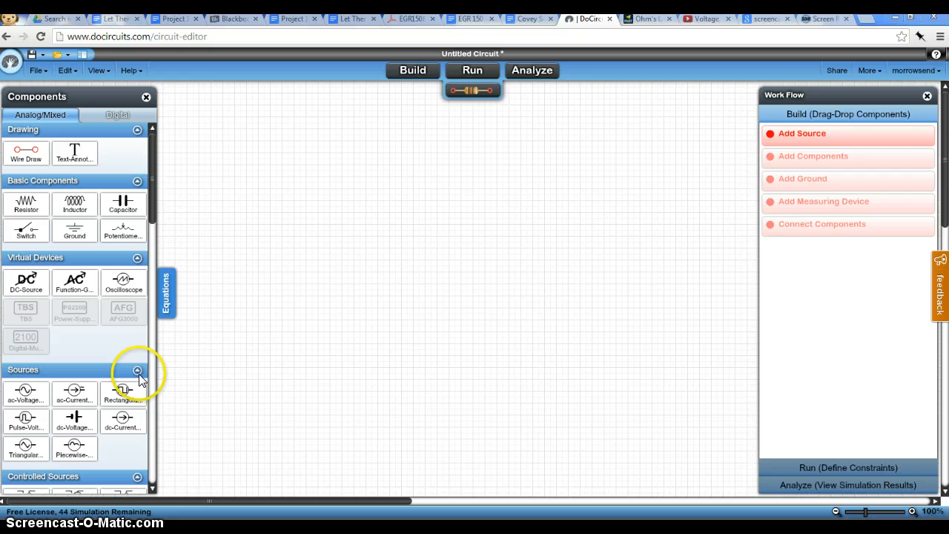
mouse_move(138, 371)
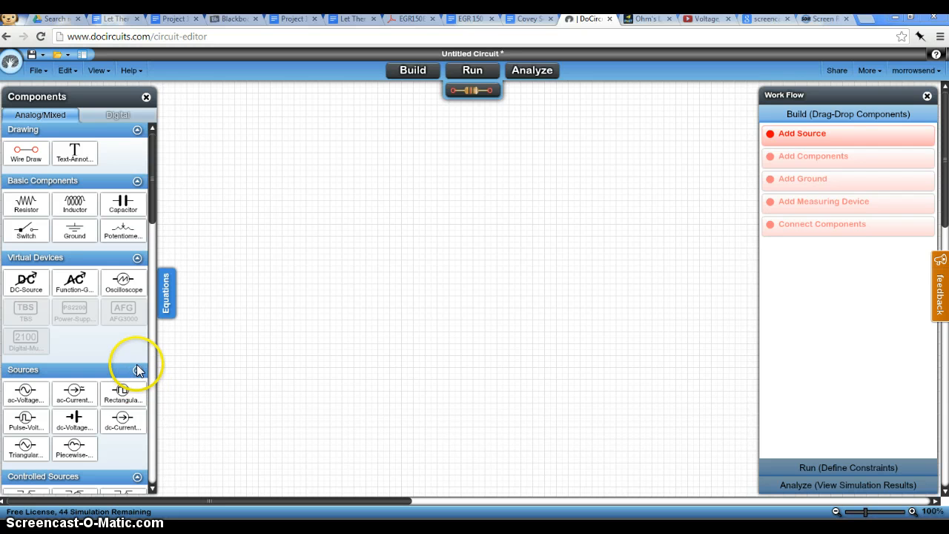
mouse_move(165, 342)
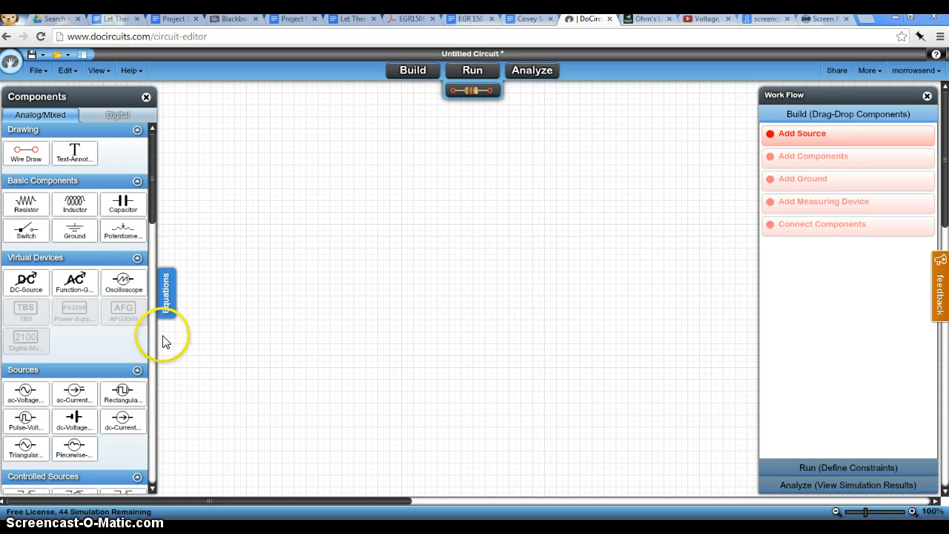
mouse_move(190, 304)
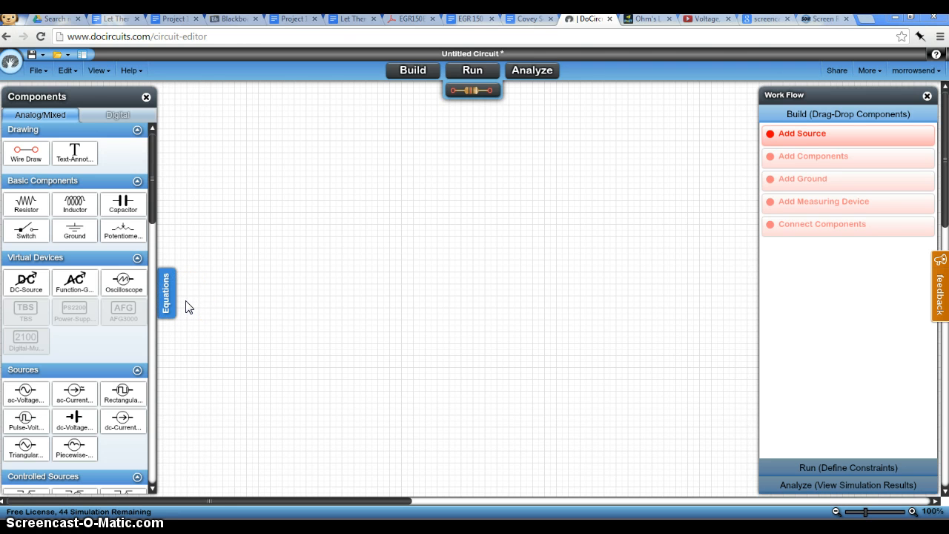
mouse_move(187, 310)
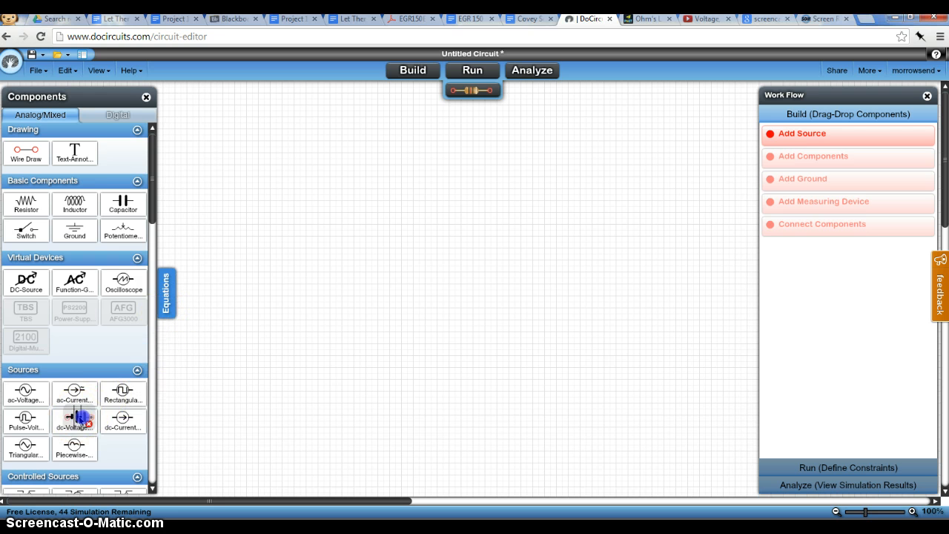
- Place a DC voltage source on the canvas and rotate it to stand upright
left_click_drag(74, 418, 501, 247)
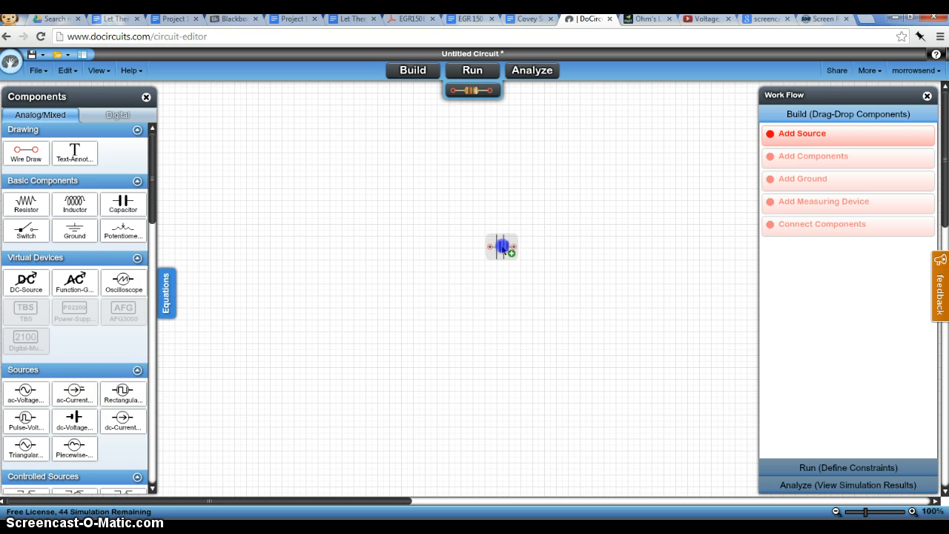
left_click(501, 247)
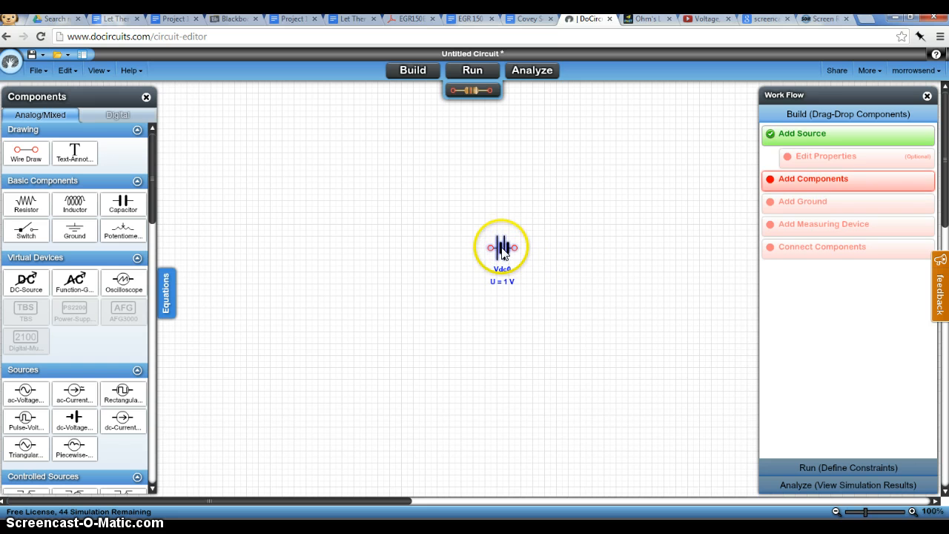
right_click(501, 246)
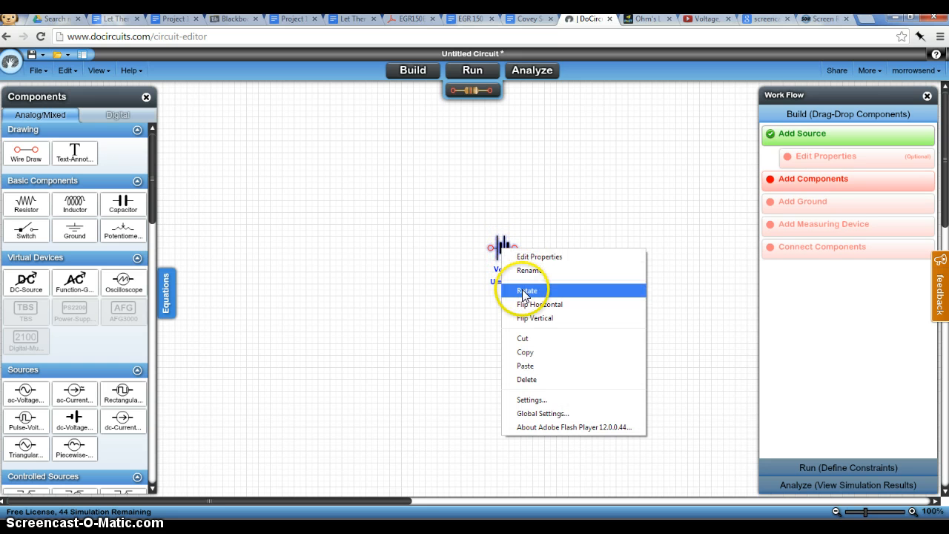
left_click(528, 289)
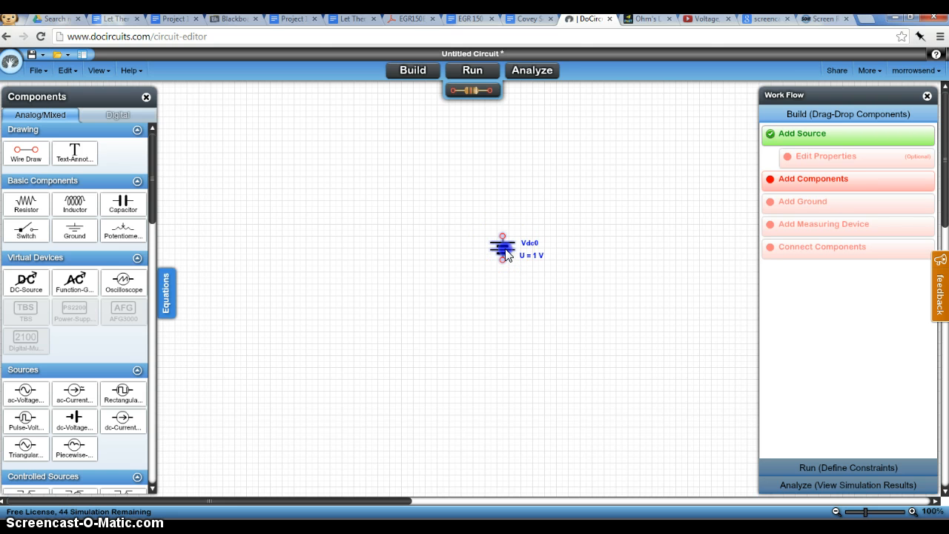
- Set the voltage source to U = 3 V and save it
double_click(503, 246)
type("3")
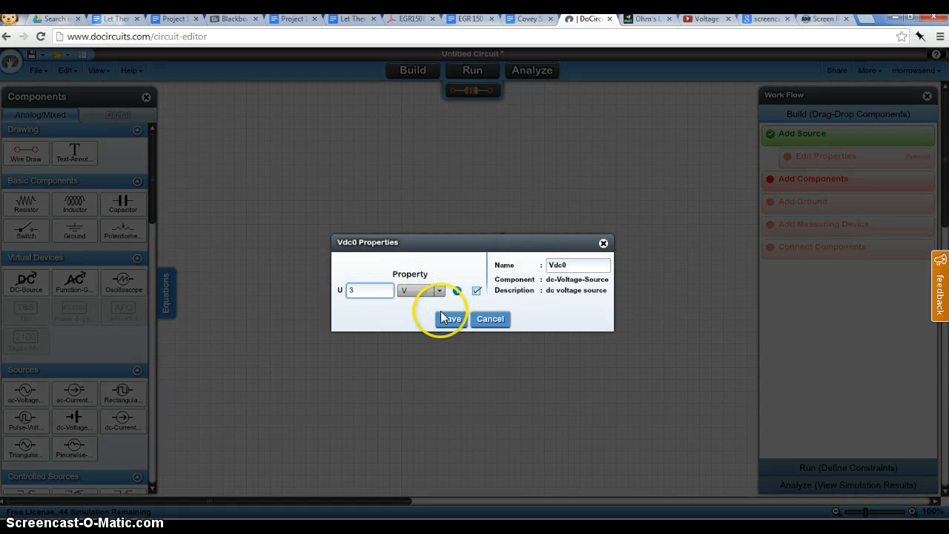
left_click(451, 319)
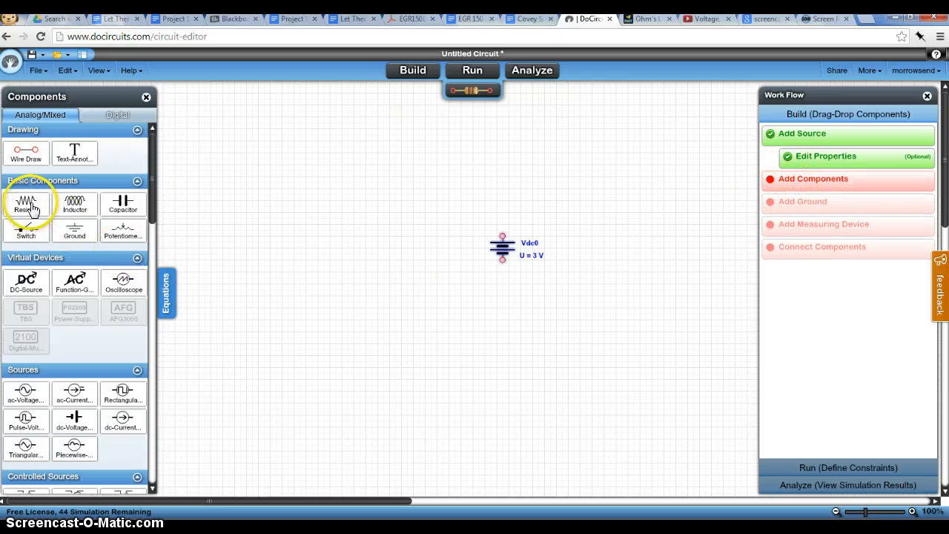
- Add a resistor left of the source and set it to 100 ohms
left_click_drag(26, 205, 412, 214)
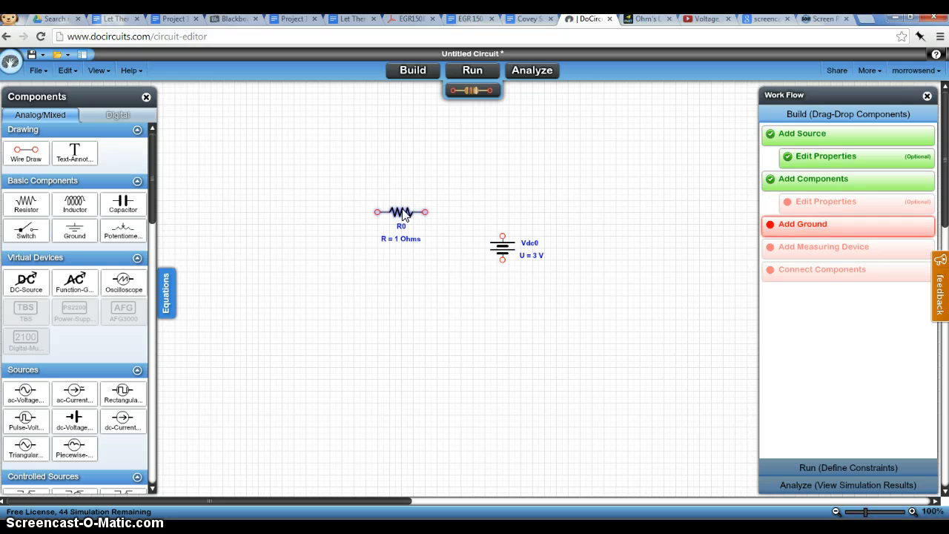
double_click(400, 211)
type("100")
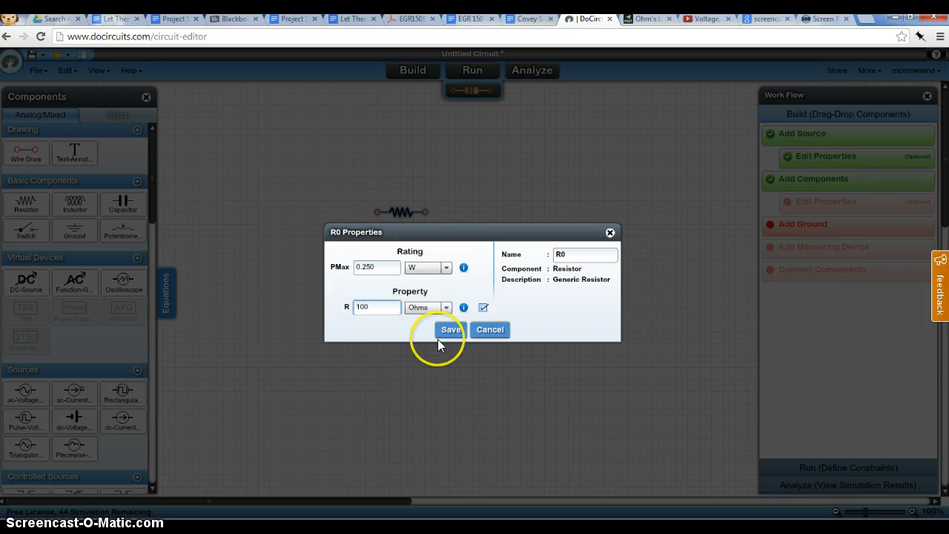
left_click(451, 329)
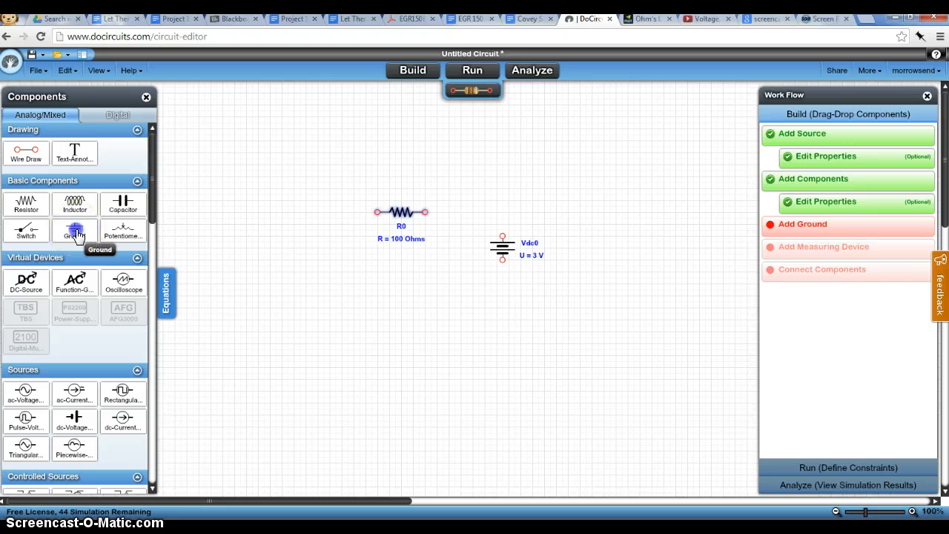
- Attach a ground symbol to the bottom terminal of the 3 V source
left_click_drag(75, 230, 499, 300)
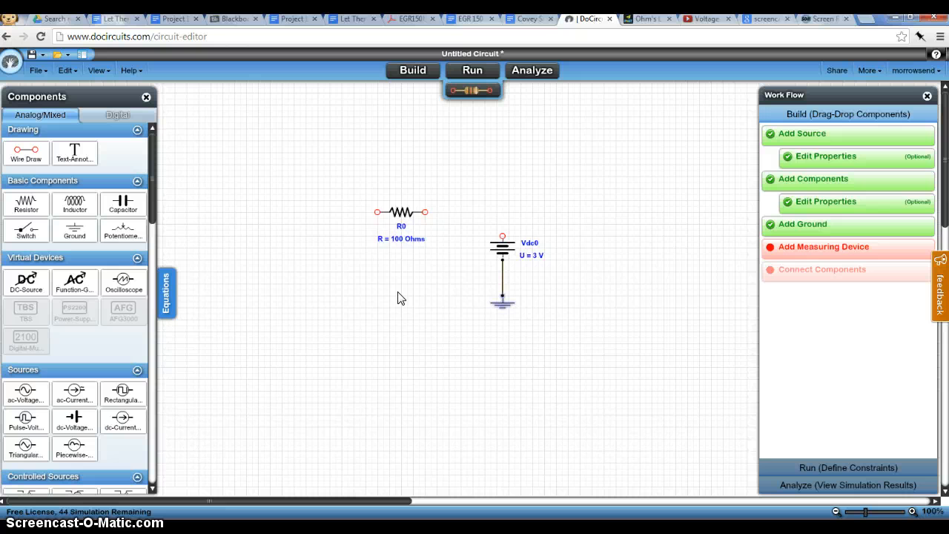
left_click(401, 212)
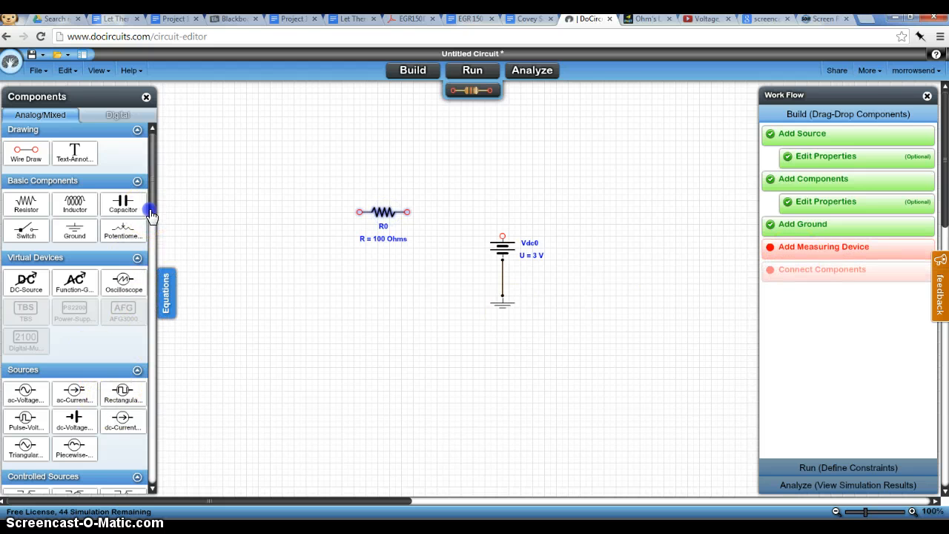
- Insert an ammeter in series between the 100-ohm resistor and the source
scroll("down", 3)
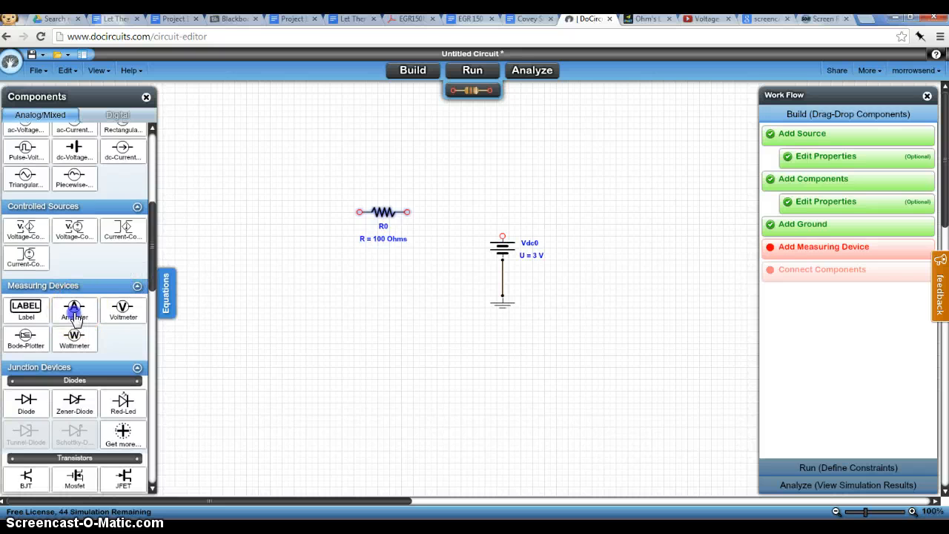
left_click_drag(74, 310, 467, 207)
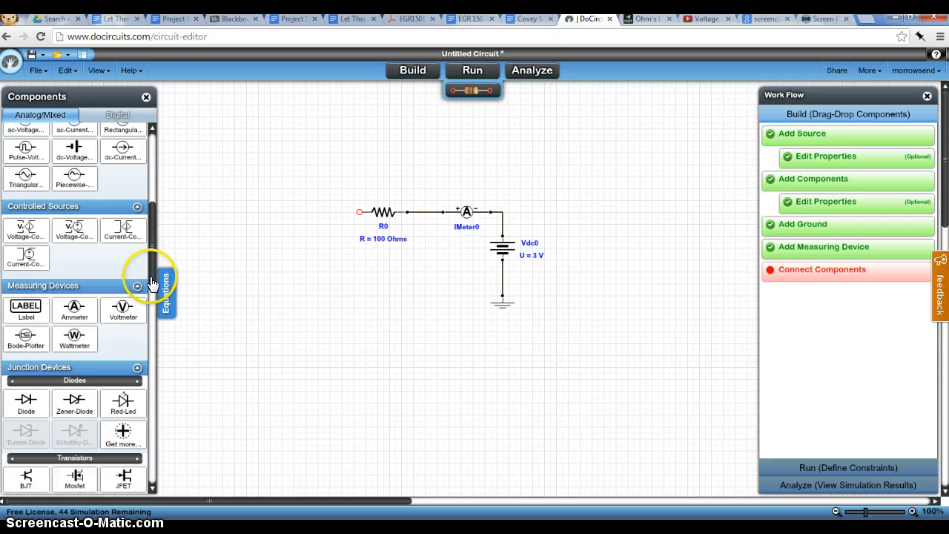
- Add a red LED below the resistor's left end and wire it to close the series loop
scroll("down", 3)
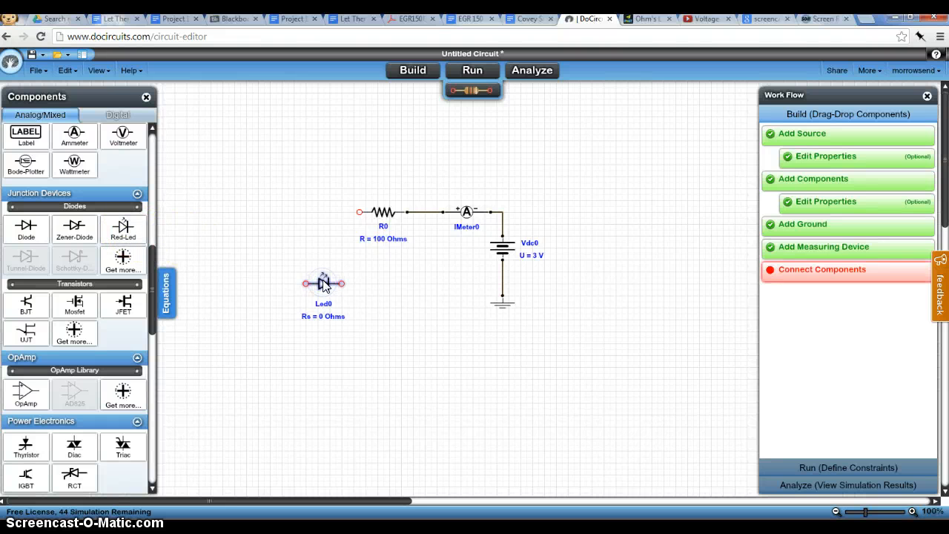
left_click(324, 285)
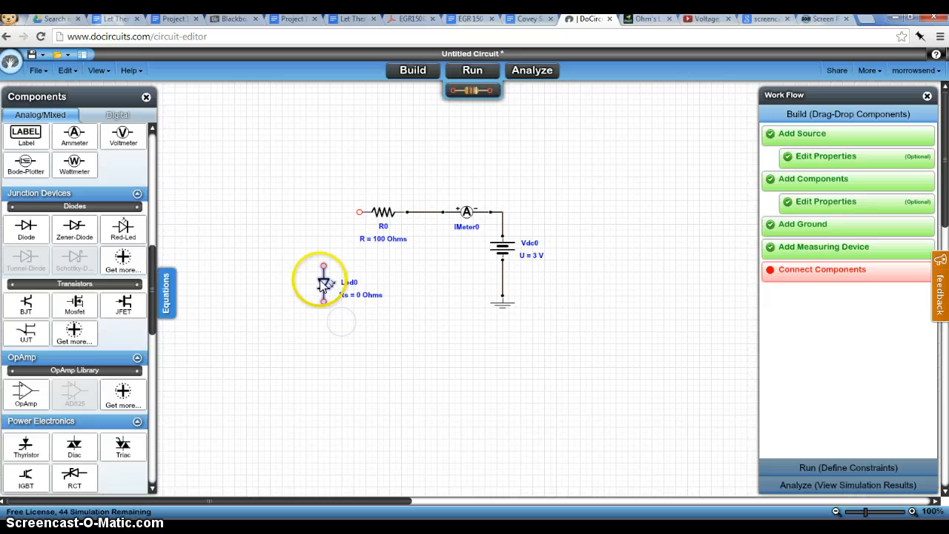
left_click_drag(323, 288, 335, 254)
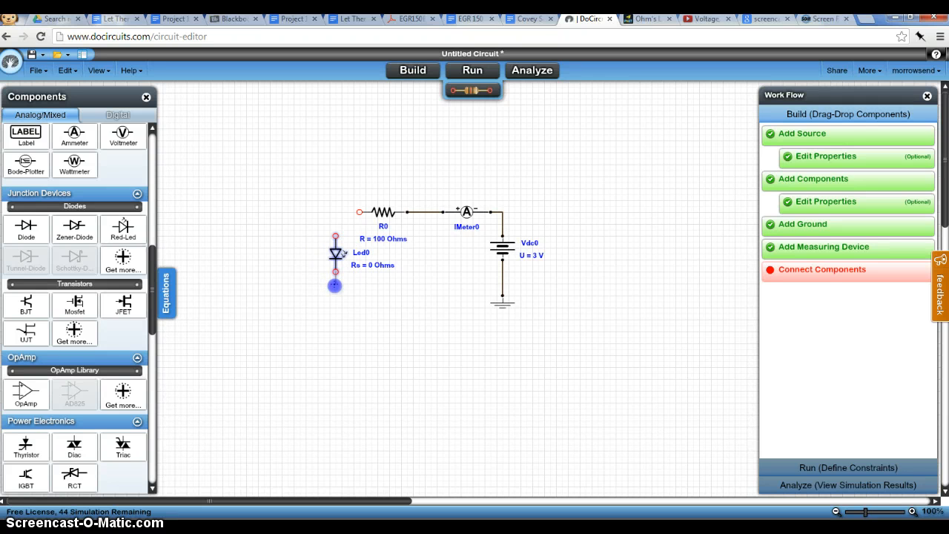
left_click_drag(335, 285, 505, 285)
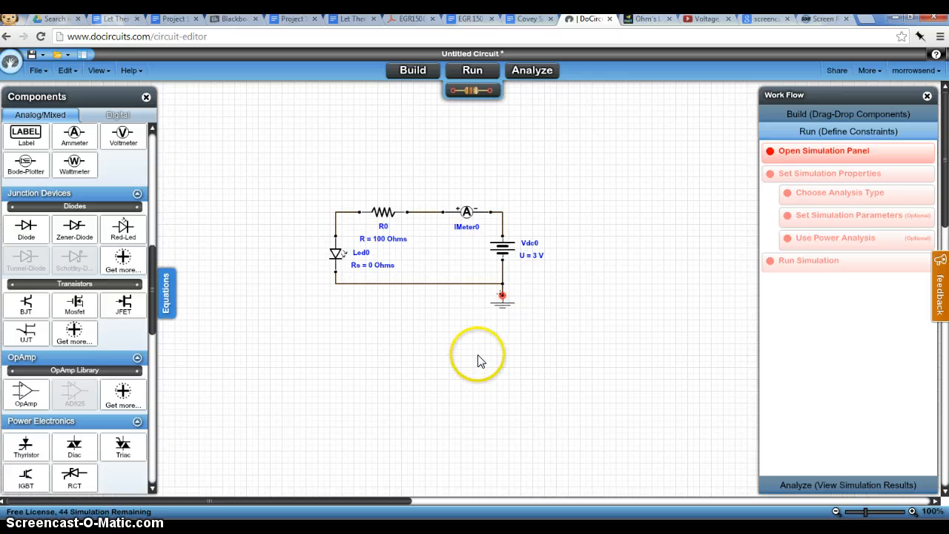
mouse_move(469, 338)
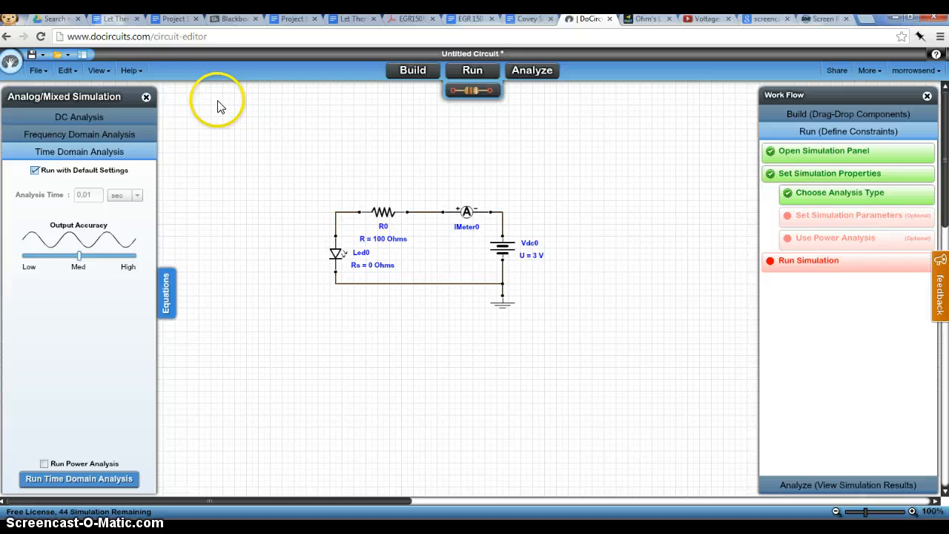
- Run the DC simulation without a sweep
left_click(79, 115)
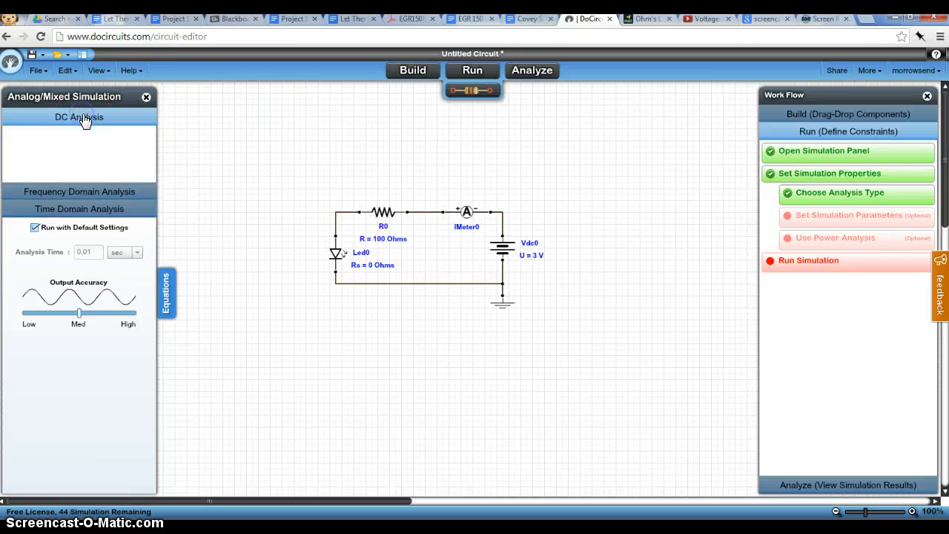
left_click(79, 116)
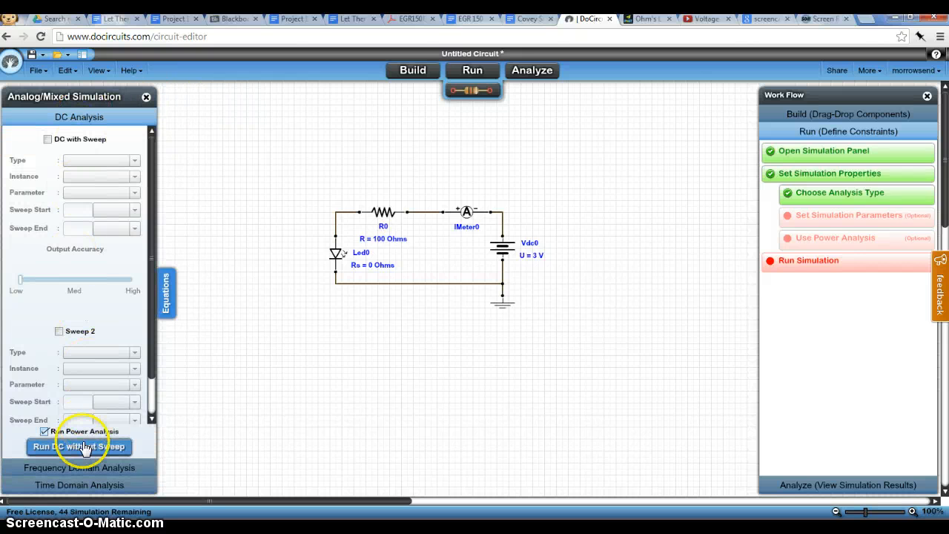
left_click(78, 447)
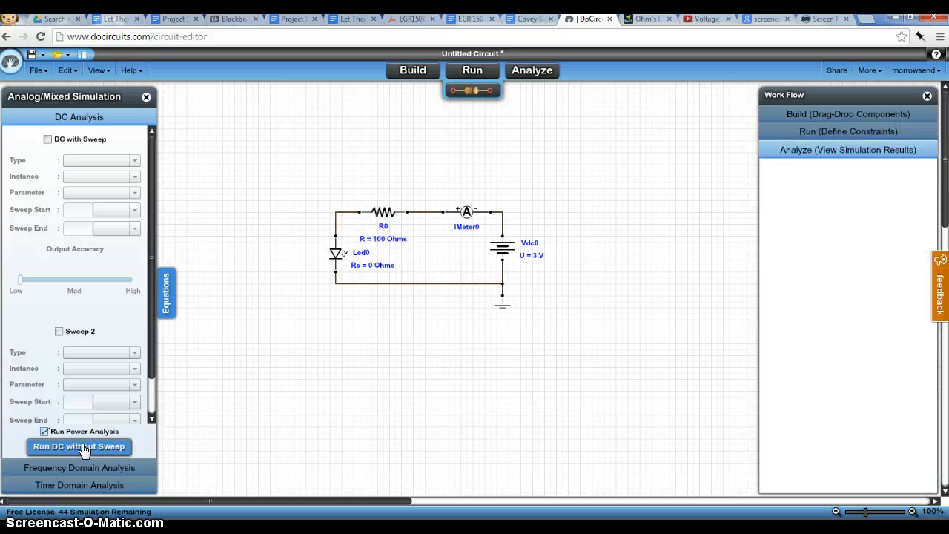
left_click(79, 446)
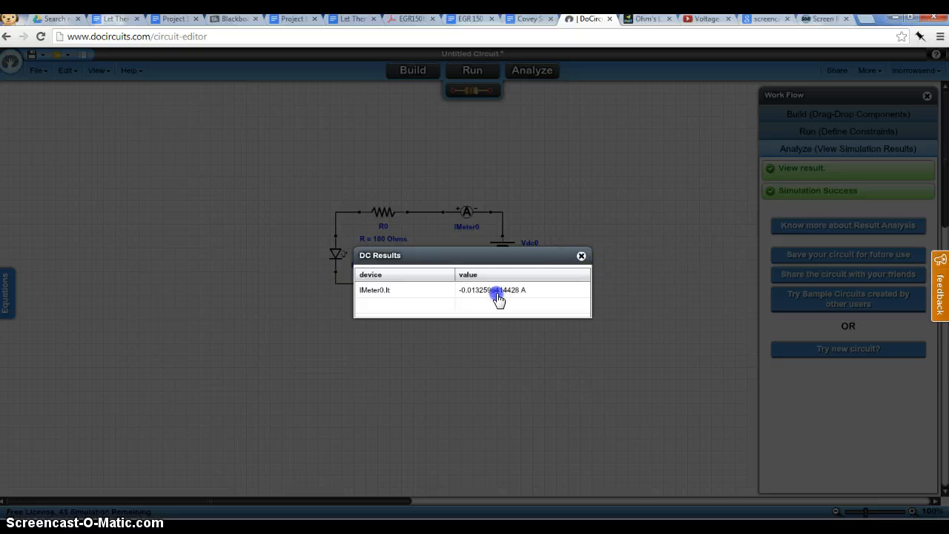
- Read the IMeter0 current of about -0.0133 A and close the DC results
left_click(492, 289)
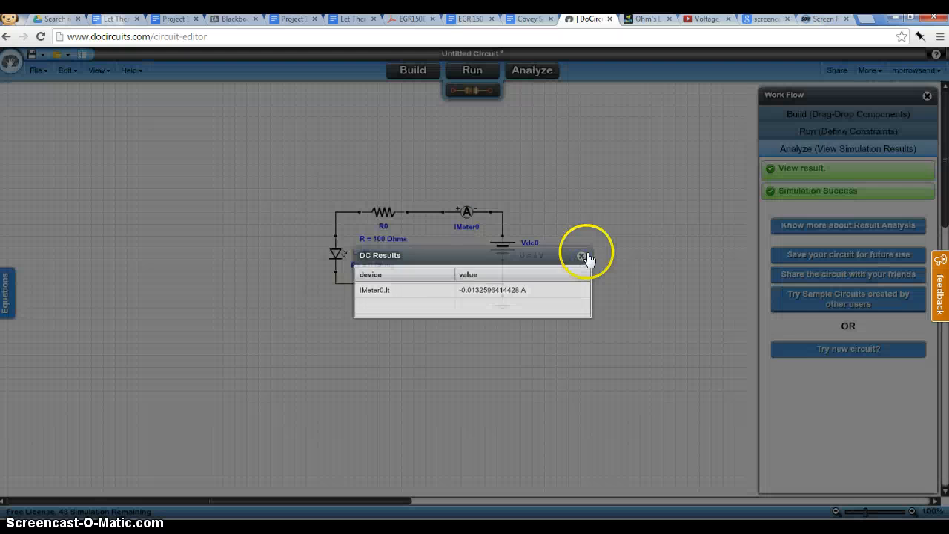
left_click(582, 255)
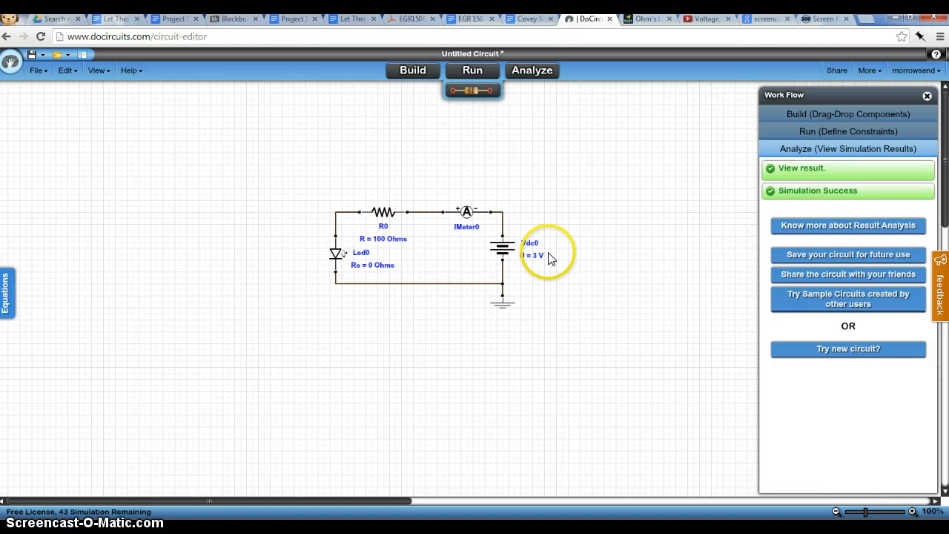
mouse_move(473, 89)
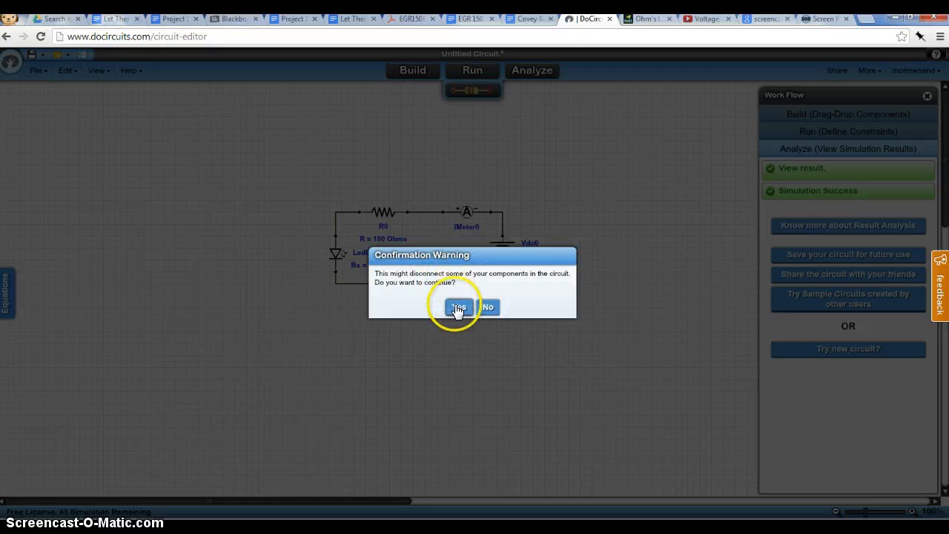
- Return to build mode and pull the ammeter up out of the loop
left_click(457, 307)
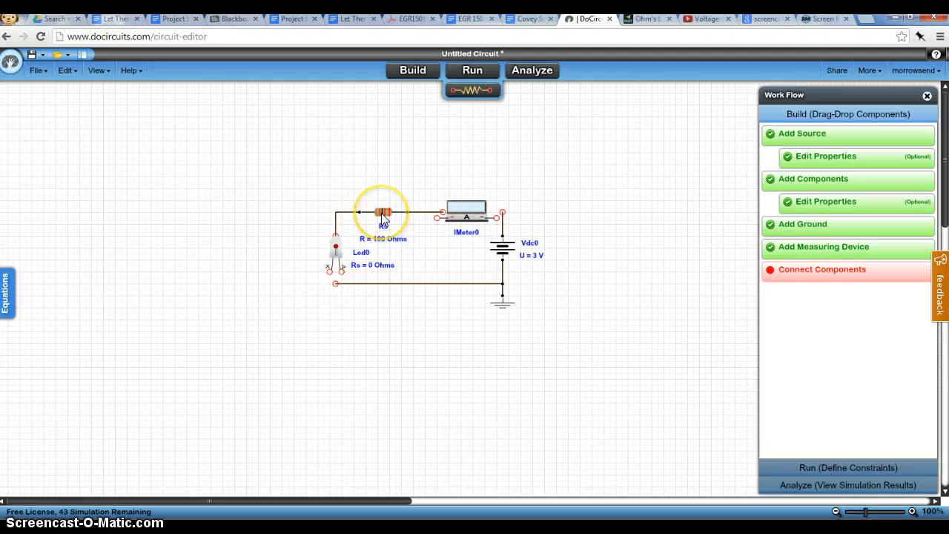
mouse_move(491, 250)
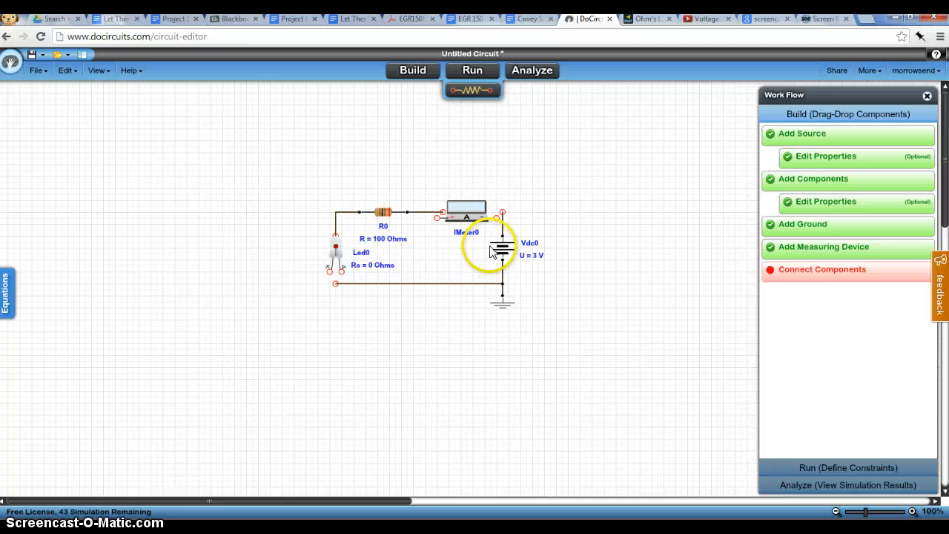
left_click_drag(489, 249, 466, 215)
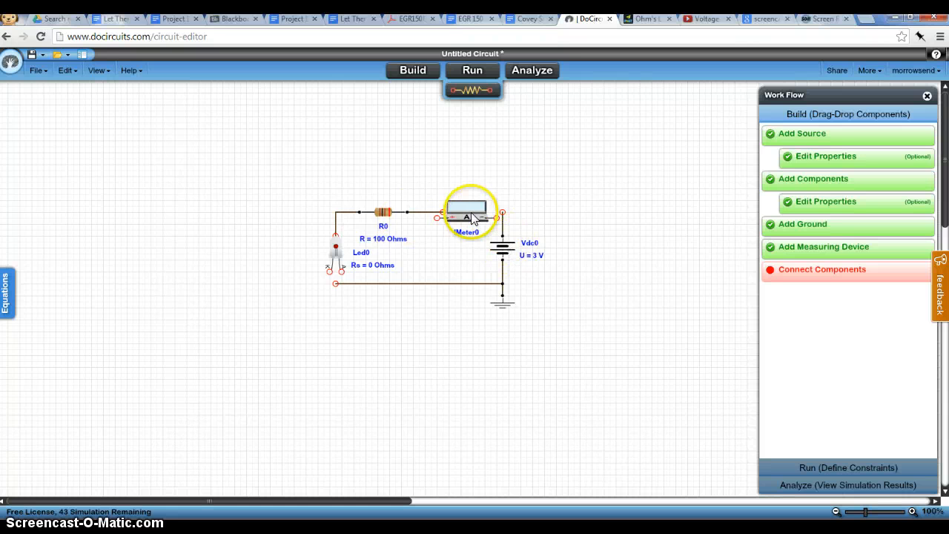
left_click_drag(468, 210, 472, 163)
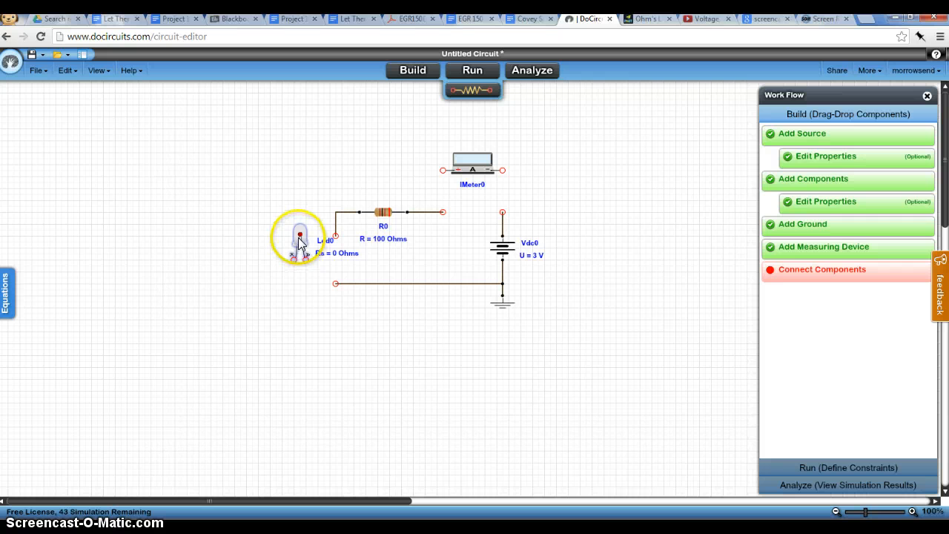
- Rotate the LED sideways and move it down onto the bottom-left wire
right_click(299, 236)
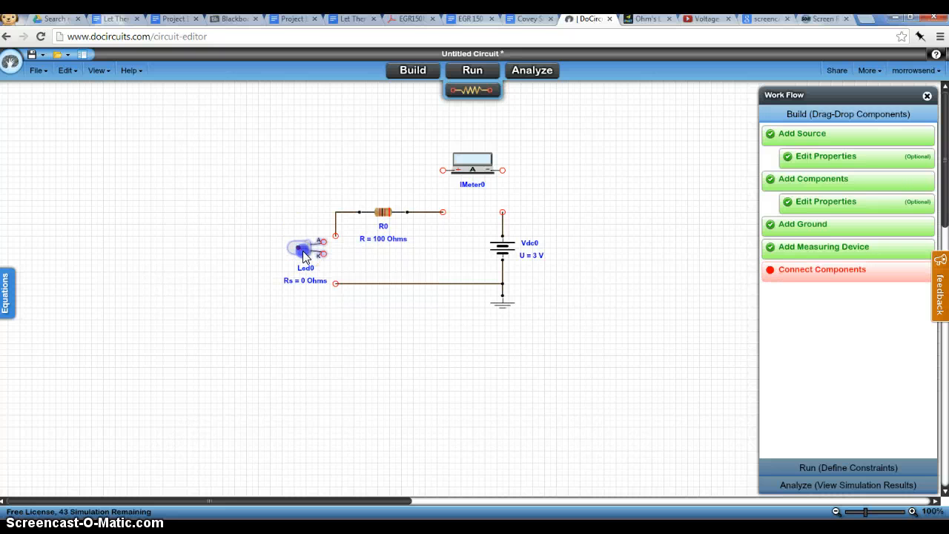
left_click_drag(304, 253, 312, 260)
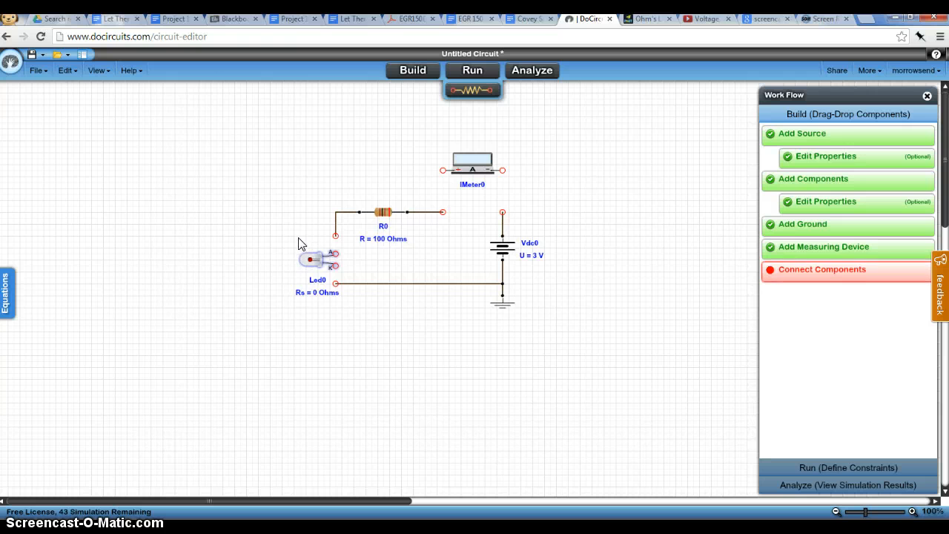
left_click(336, 236)
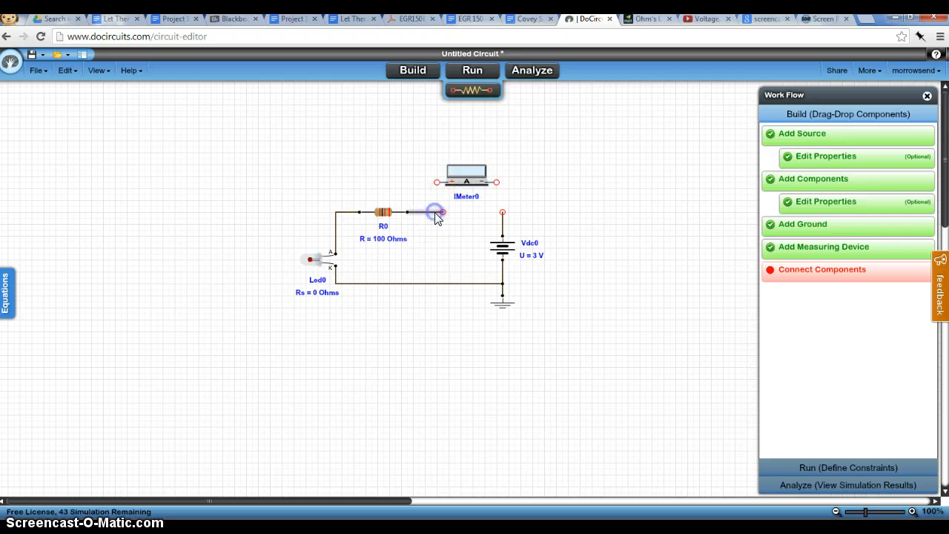
- Reseat the ammeter on the top wire between resistor and battery
left_click_drag(465, 181, 466, 199)
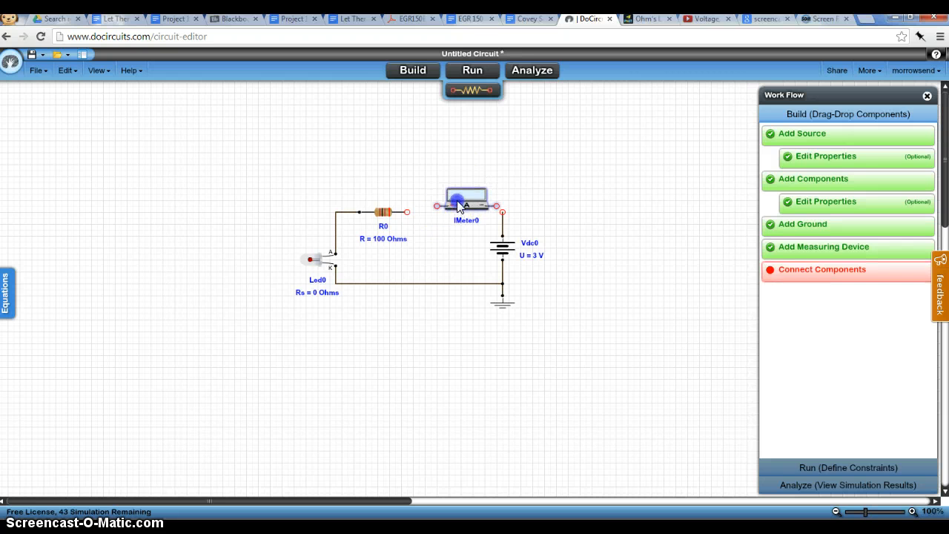
left_click_drag(466, 205, 460, 211)
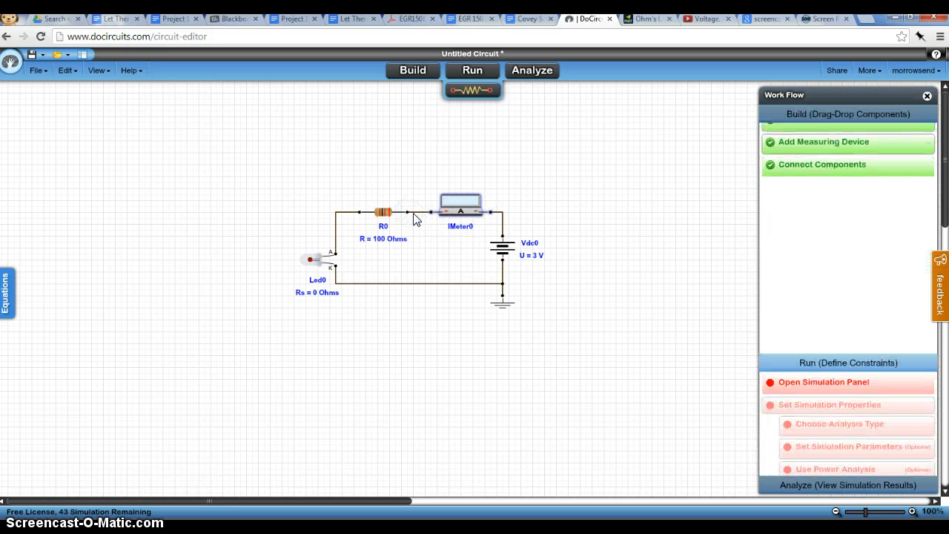
- Finish connecting terminals so all components register as connected
left_click(460, 208)
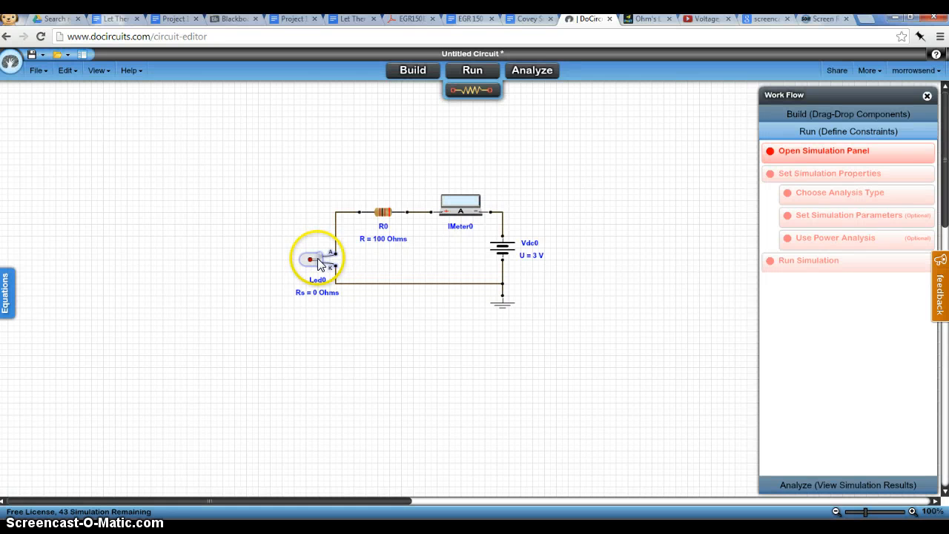
double_click(310, 258)
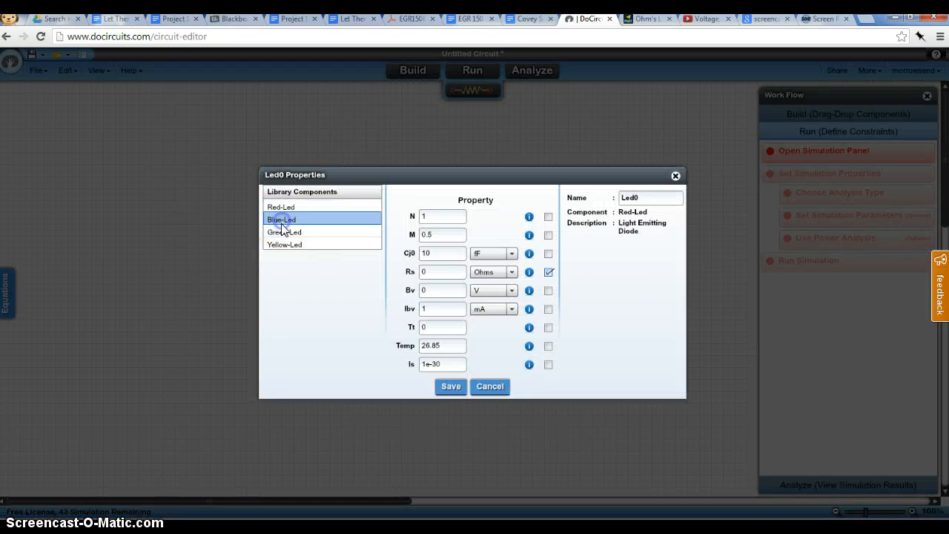
left_click(282, 220)
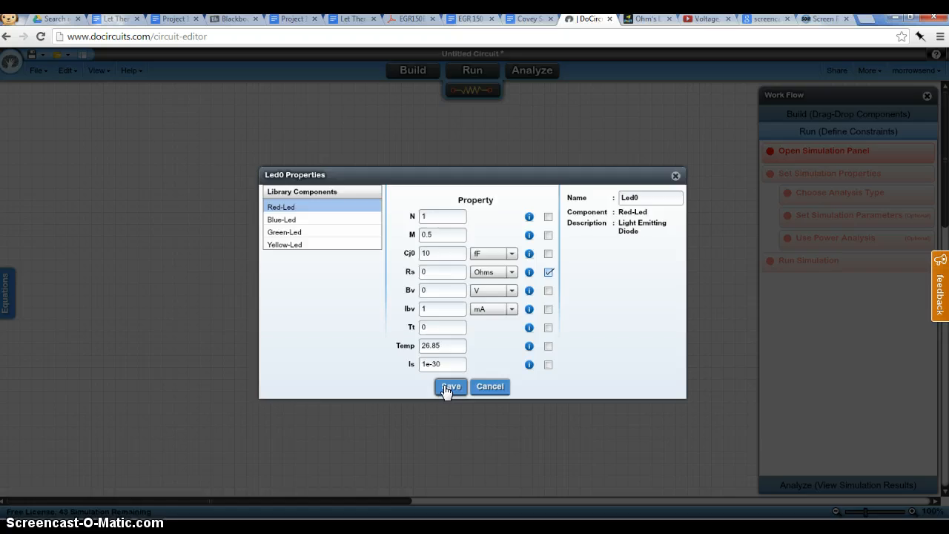
left_click(451, 386)
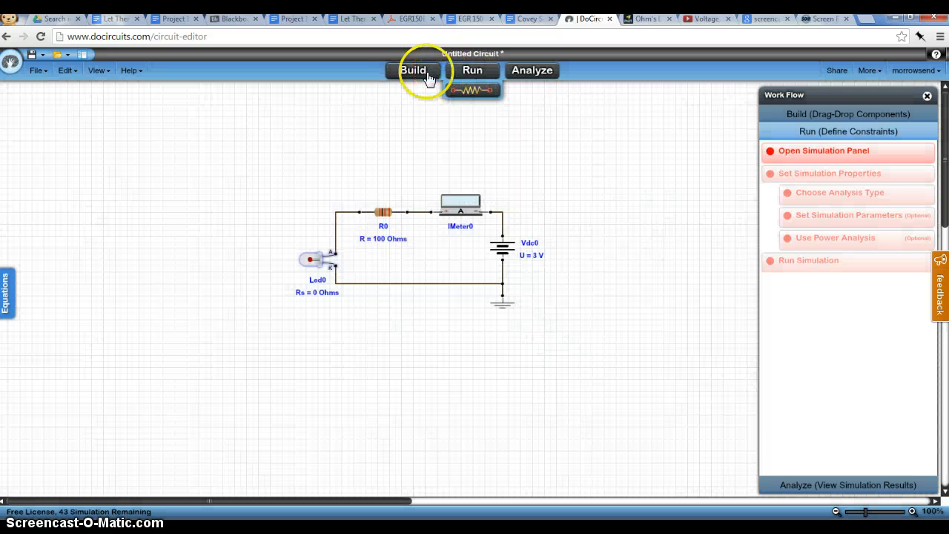
- Run DC without sweep, reading about -13.26 mA on the ammeter, and close the results
left_click(471, 70)
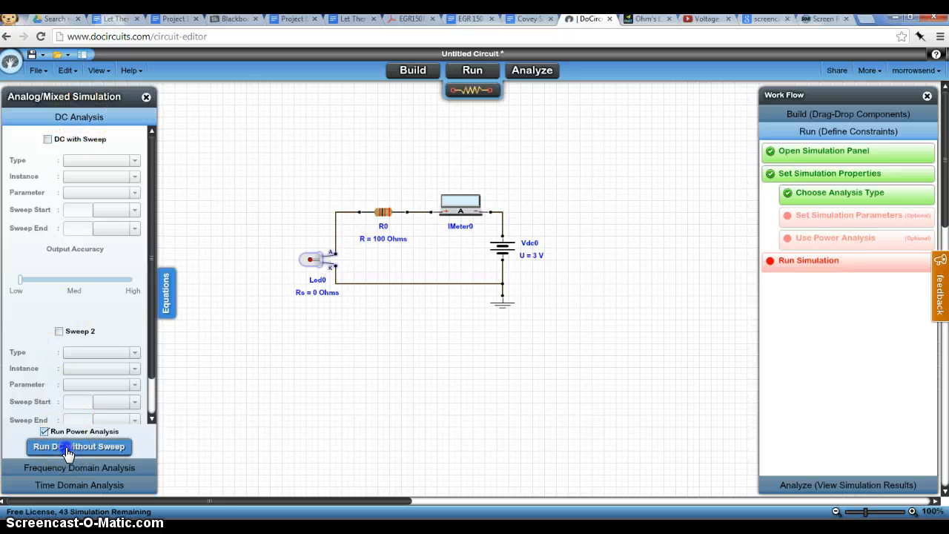
left_click(79, 445)
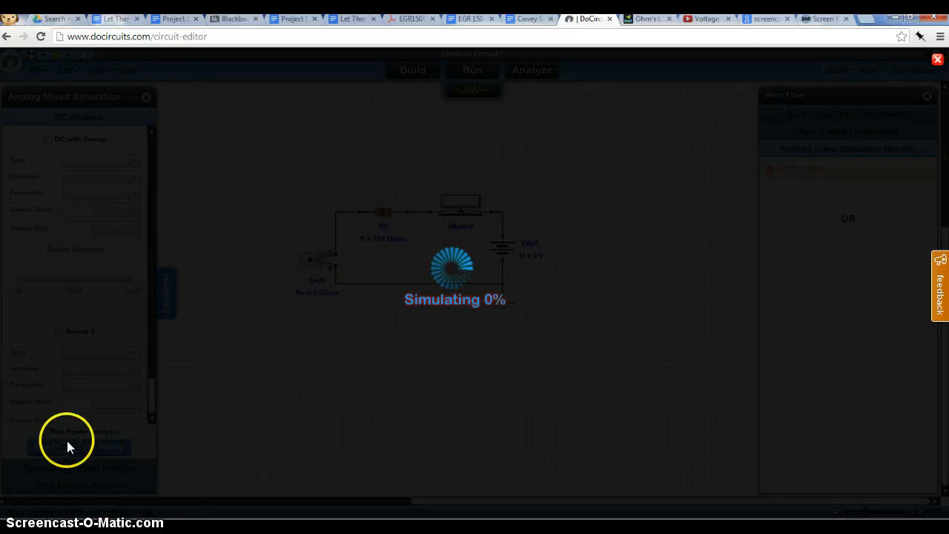
left_click(80, 445)
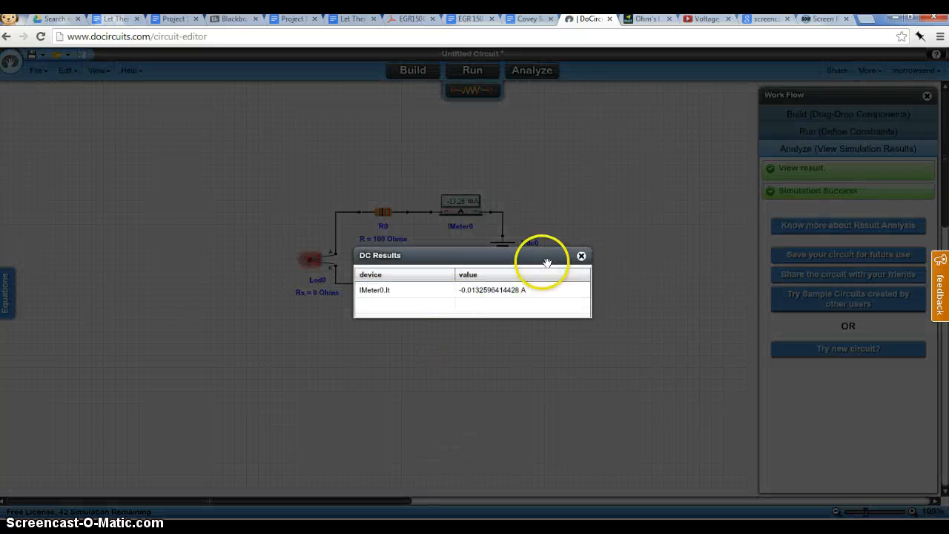
left_click(582, 256)
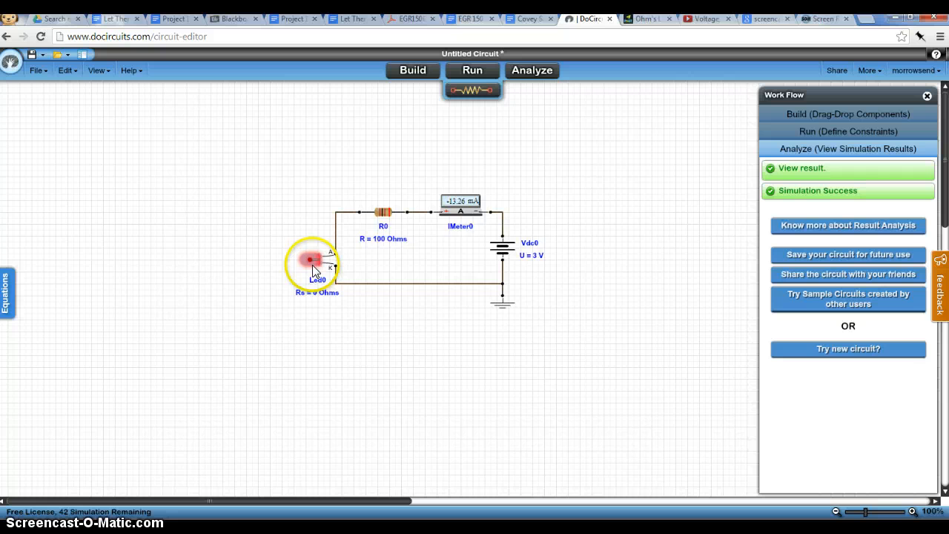
mouse_move(473, 208)
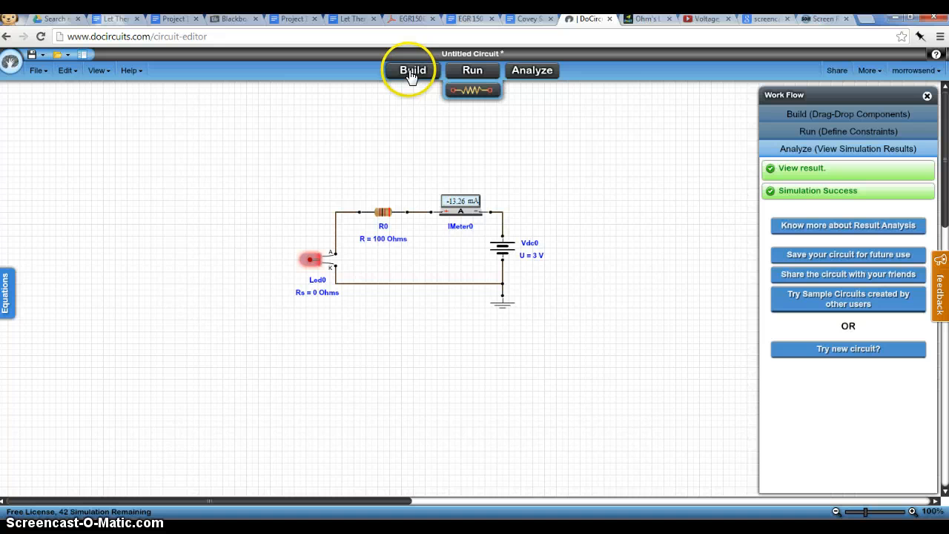
- Return to build mode and place a voltmeter on the canvas left of the LED
left_click(412, 69)
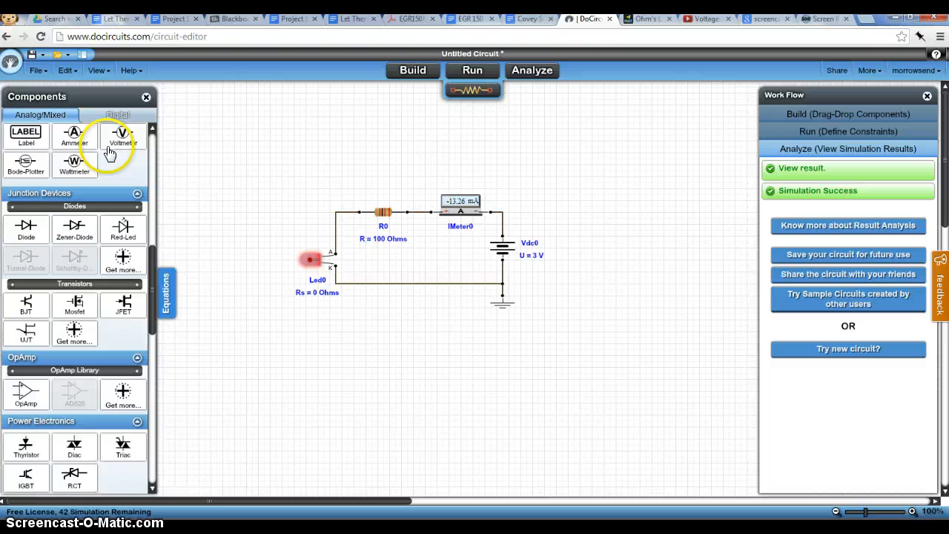
left_click_drag(121, 135, 220, 185)
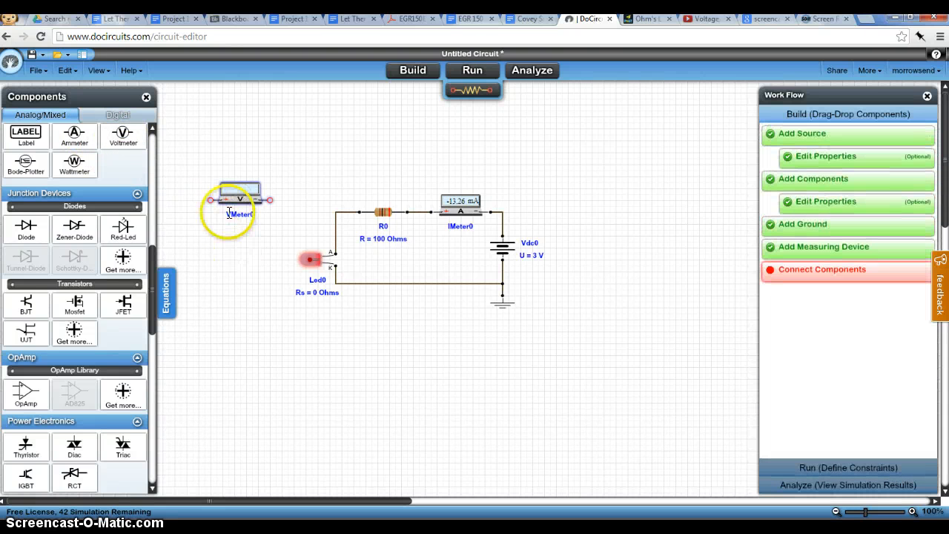
left_click_drag(239, 208, 252, 201)
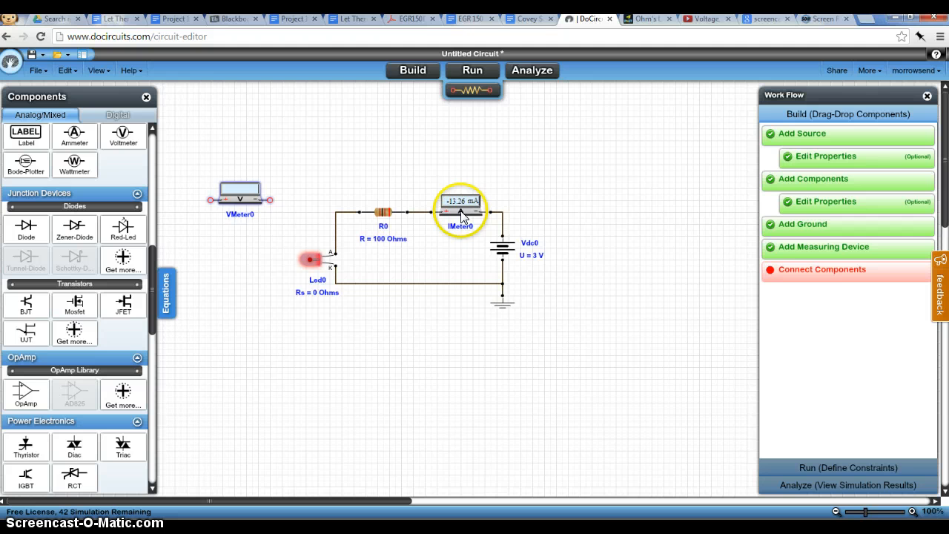
- Insert an ammeter in series between resistor R0 and the battery Vdc0
right_click(460, 211)
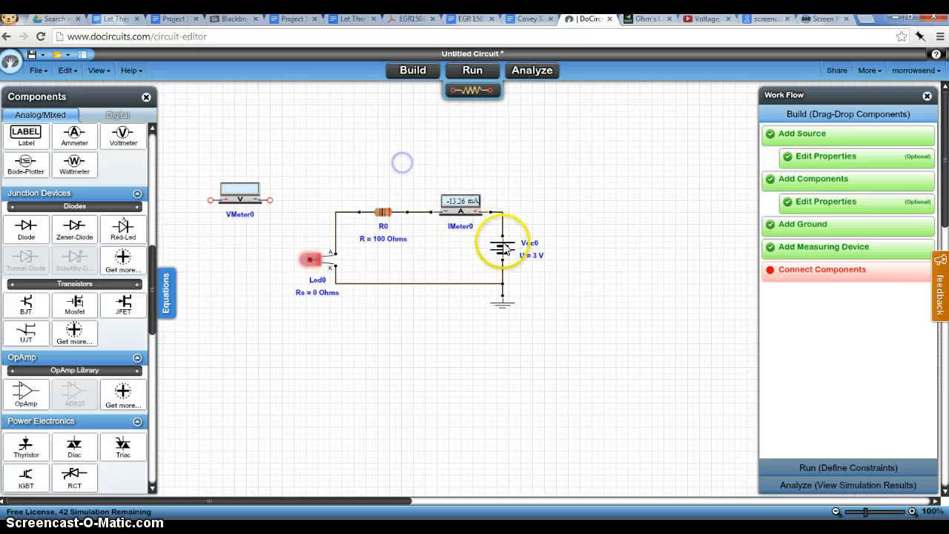
left_click_drag(504, 249, 475, 270)
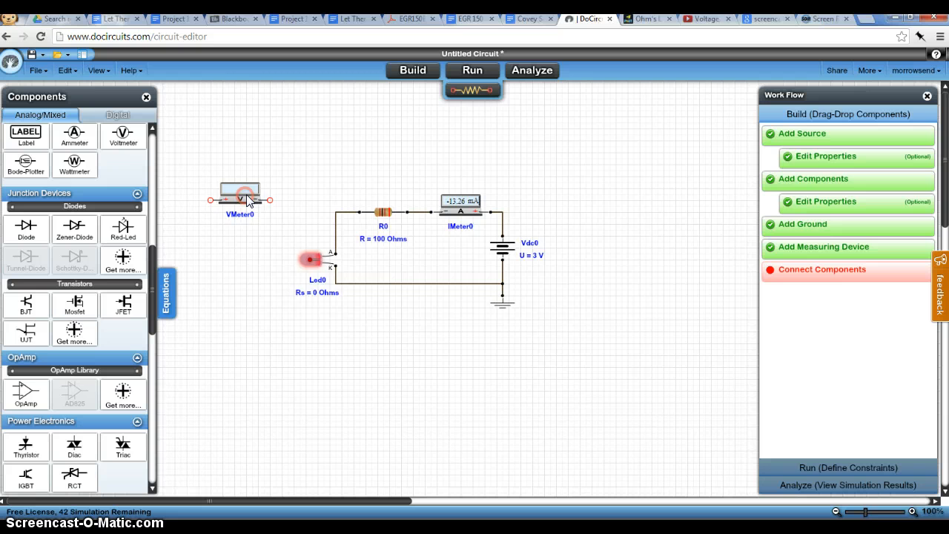
- Rotate VMeter0 upright and wire it across the LED
right_click(249, 200)
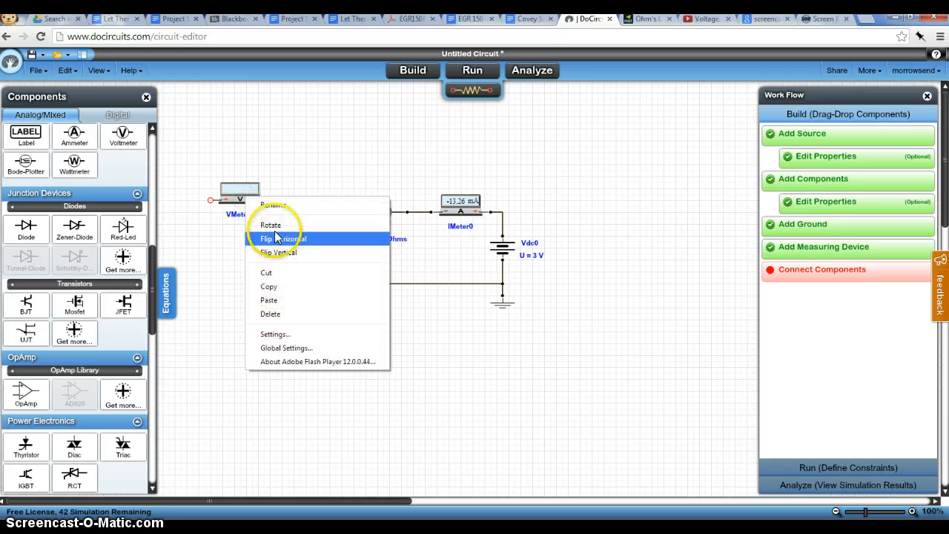
left_click(283, 237)
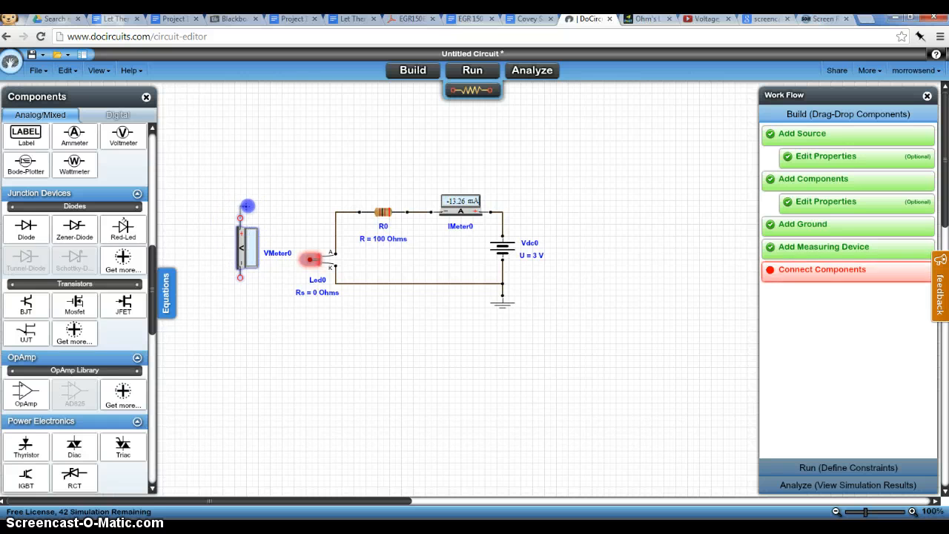
left_click_drag(240, 215, 335, 214)
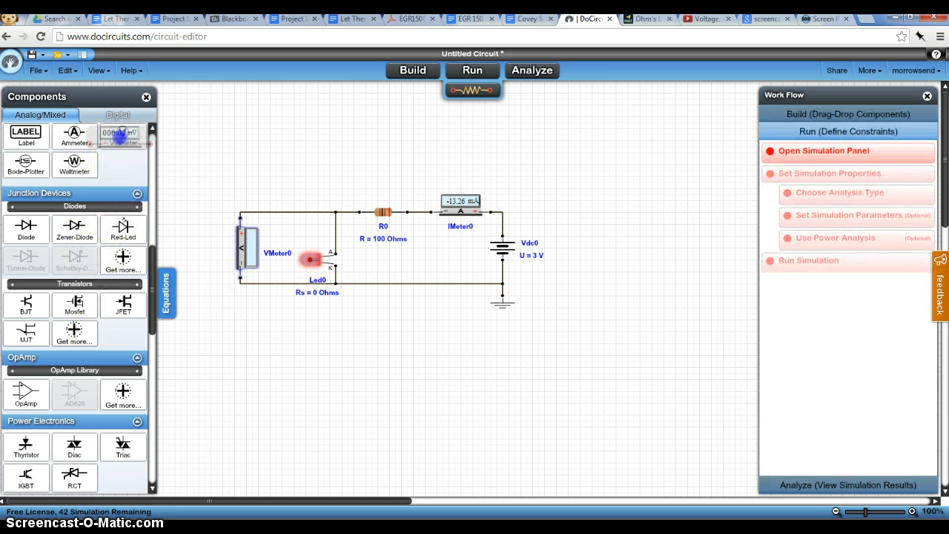
- Place a second voltmeter above R0 and flip it horizontally
left_click_drag(119, 136, 359, 161)
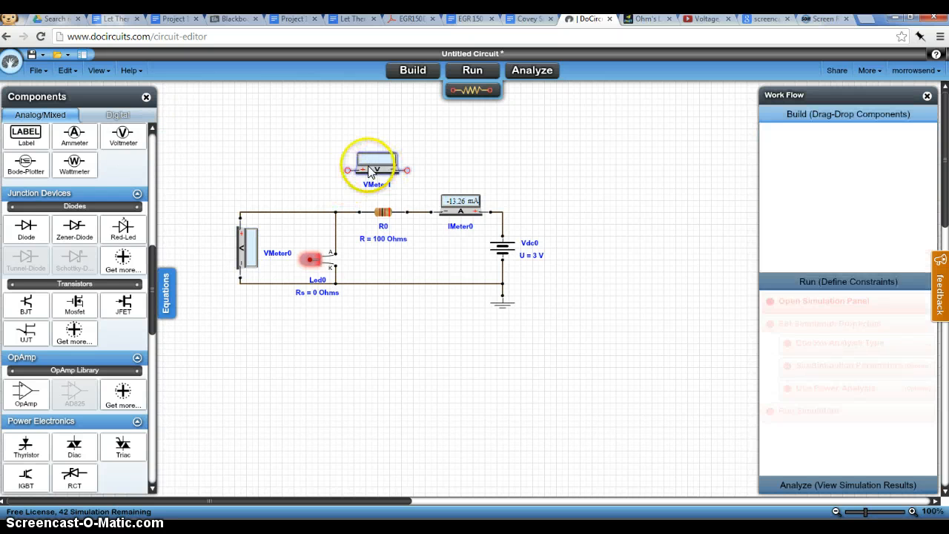
right_click(371, 161)
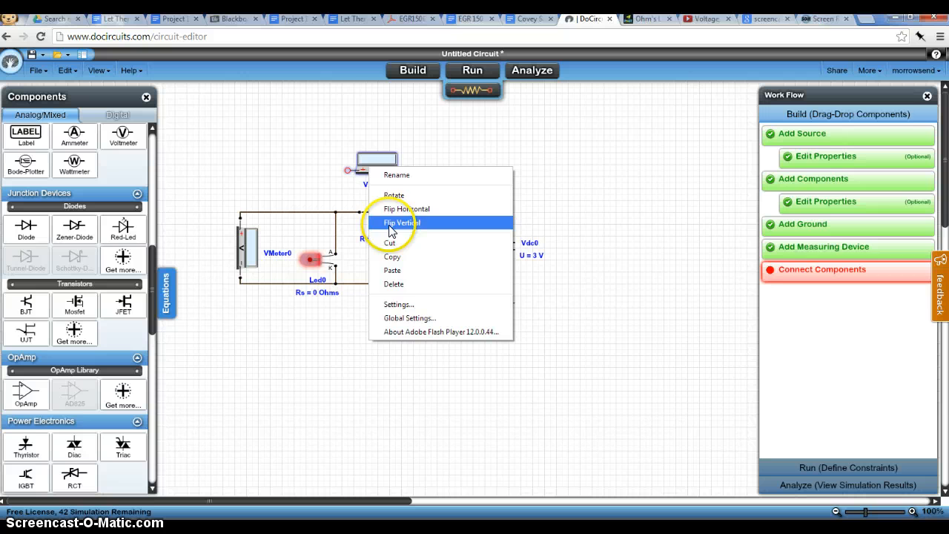
mouse_move(407, 208)
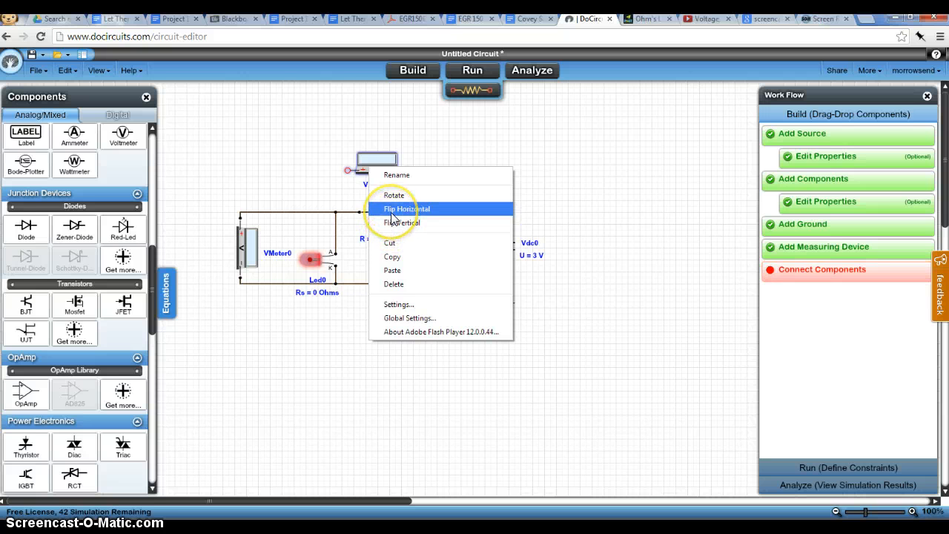
left_click(406, 208)
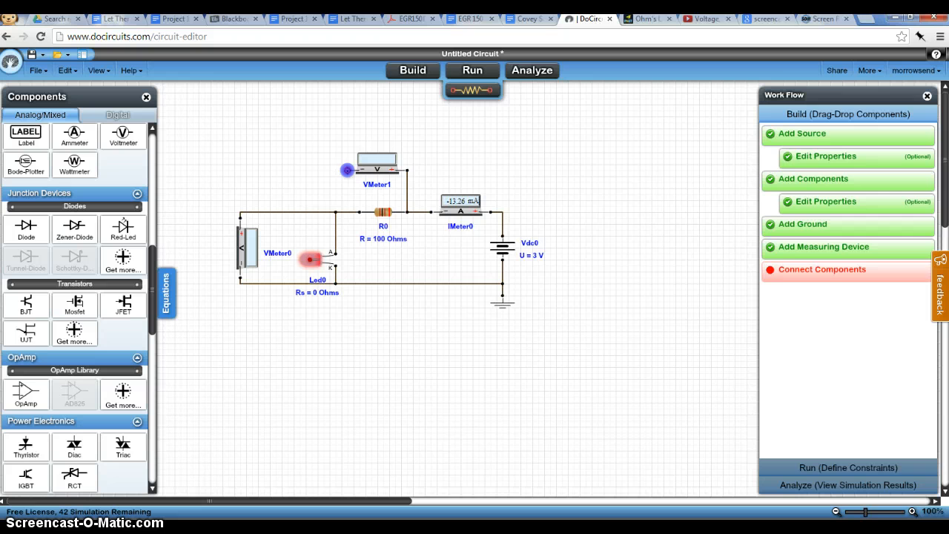
- Wire the second voltmeter's terminals to both ends of resistor R0
left_click_drag(347, 169, 347, 211)
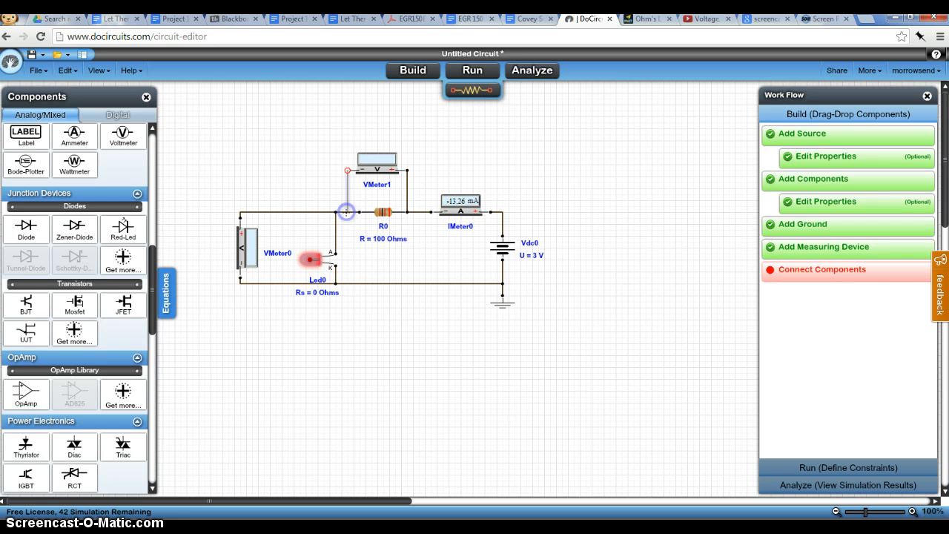
left_click(471, 70)
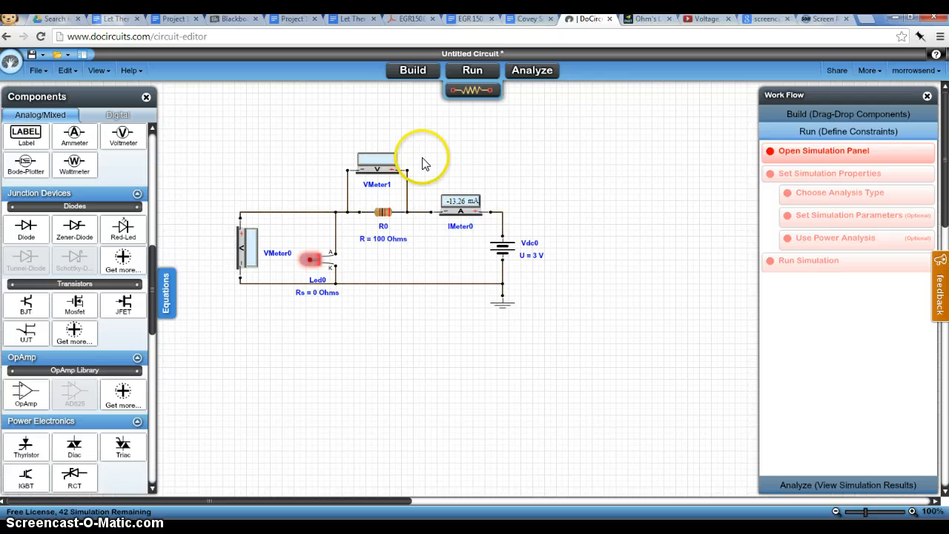
- Run a DC analysis without sweep on the 100-ohm circuit and dismiss the results table
left_click(472, 70)
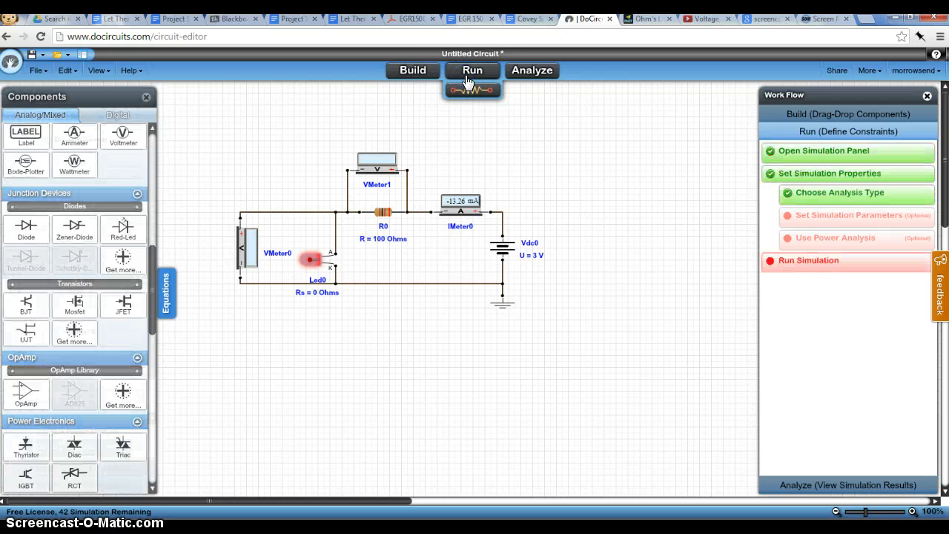
left_click(471, 70)
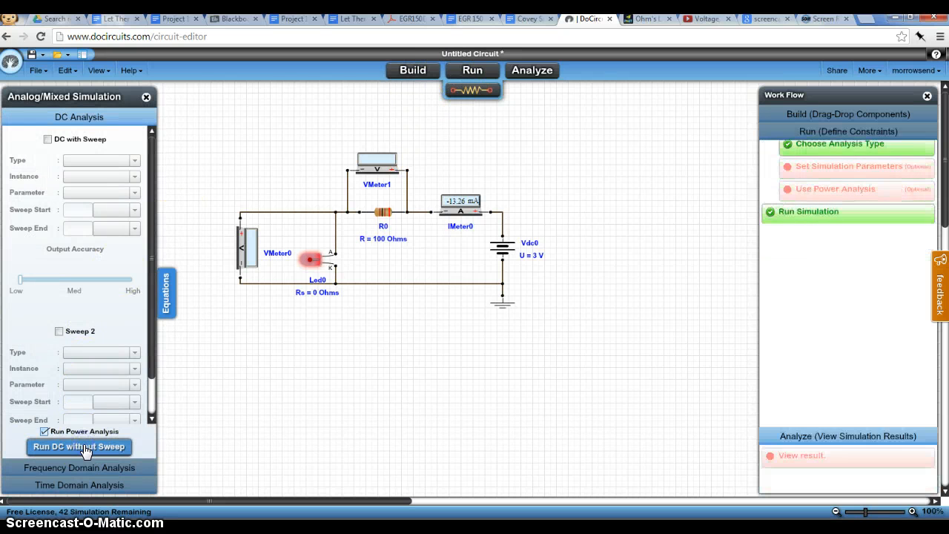
left_click(79, 445)
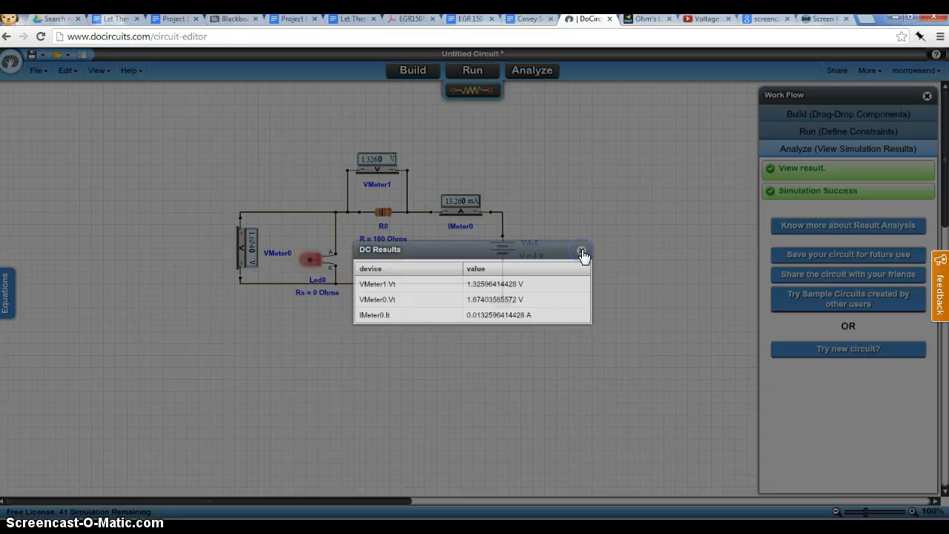
left_click(582, 252)
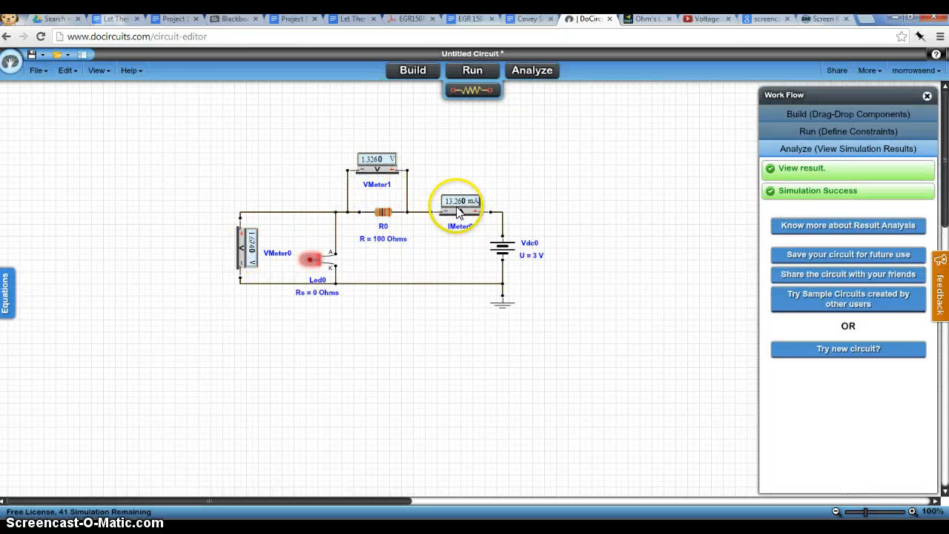
mouse_move(363, 235)
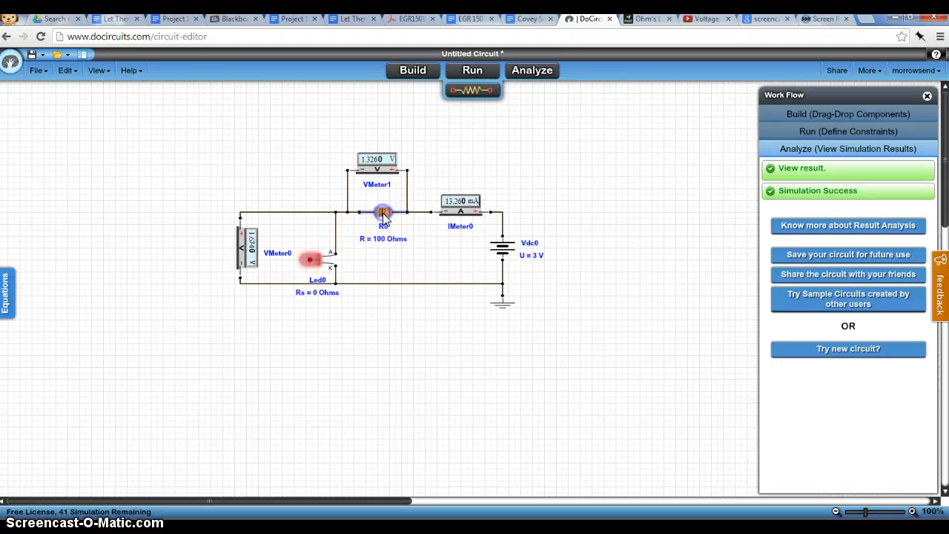
- Set resistor R0 to 200 ohms, save it and dismiss the notice
double_click(383, 212)
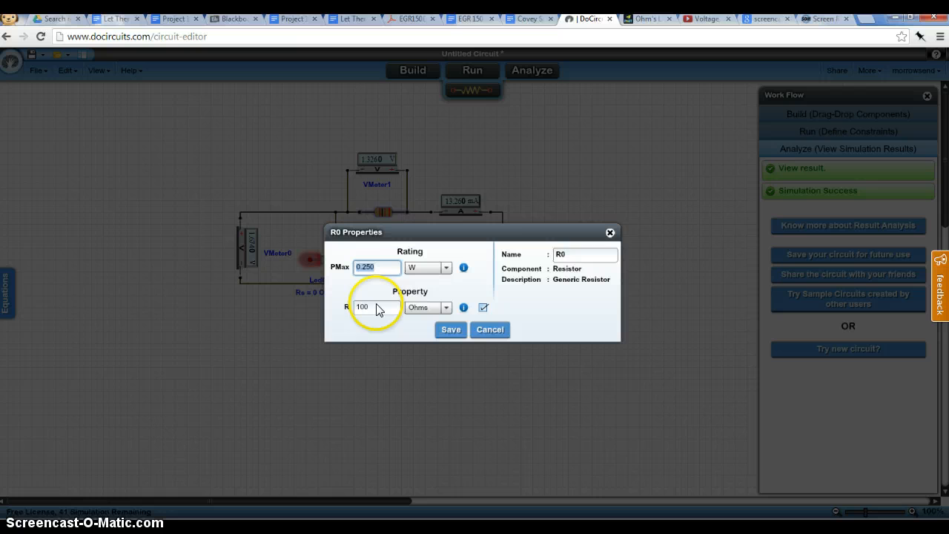
left_click(377, 307)
type("200")
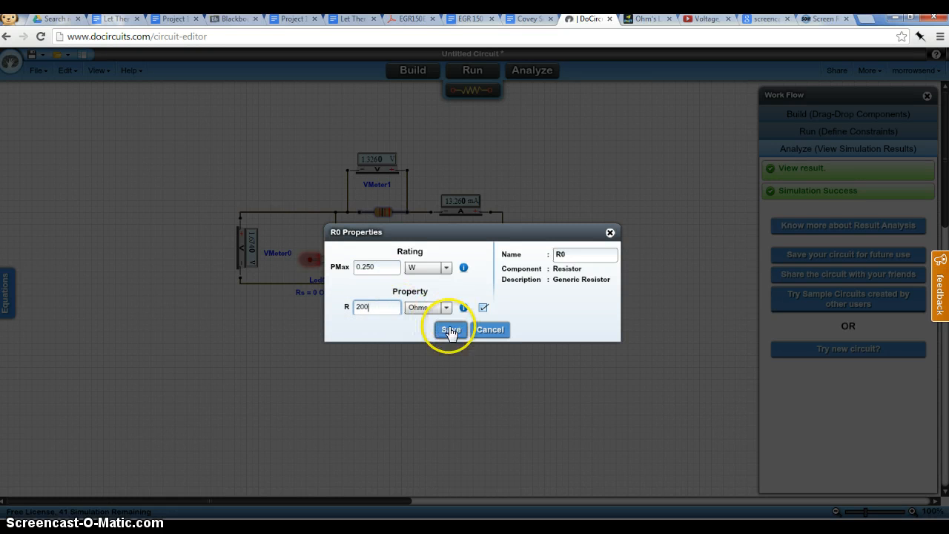
left_click(451, 329)
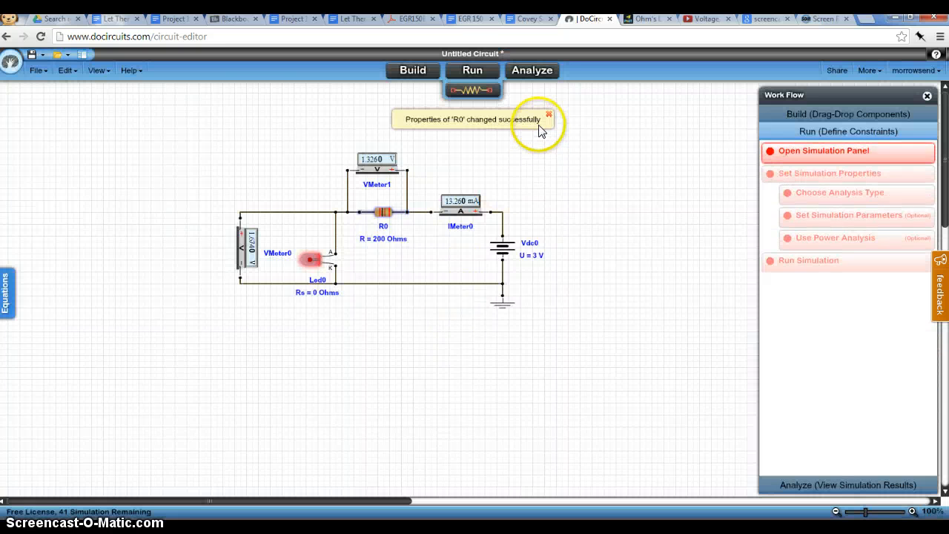
left_click(549, 116)
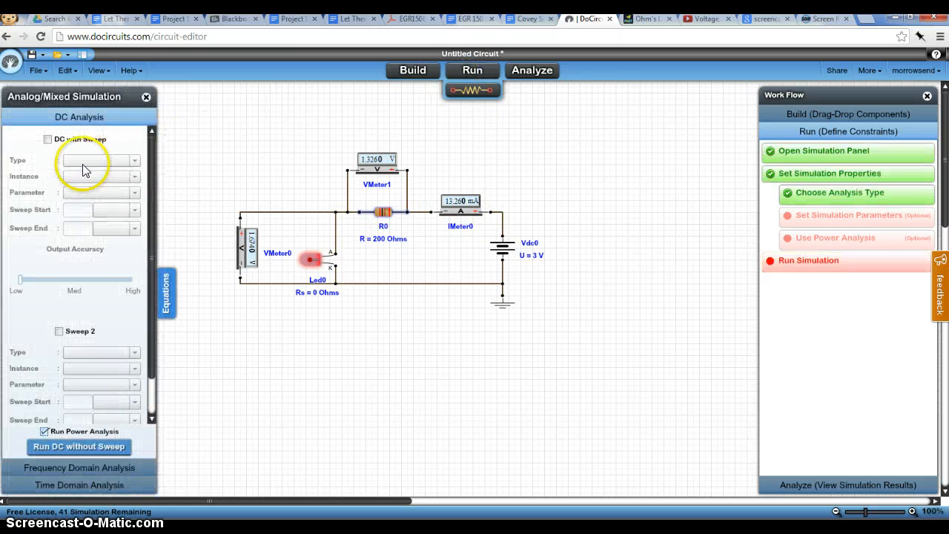
- Rerun the DC analysis for the 200-ohm circuit, view the results and close them
left_click(79, 446)
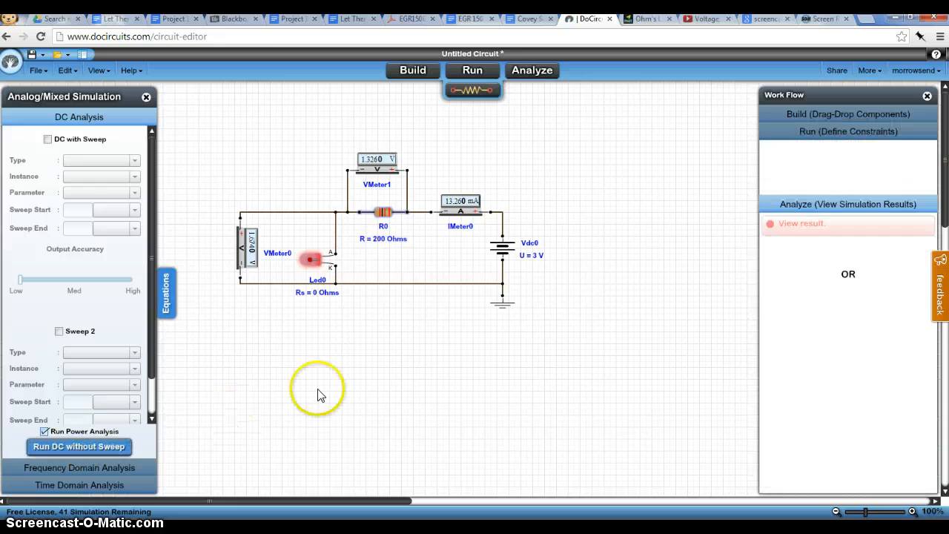
left_click(79, 447)
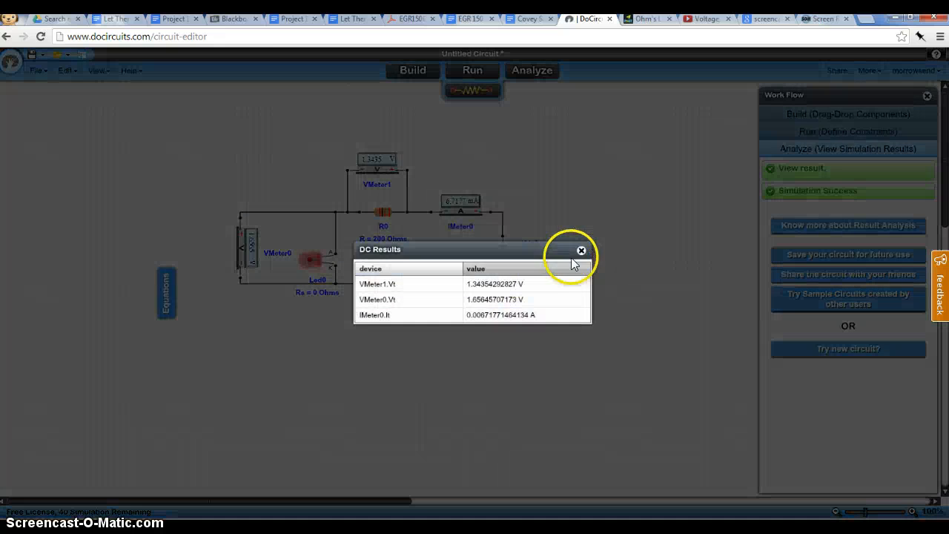
left_click(581, 249)
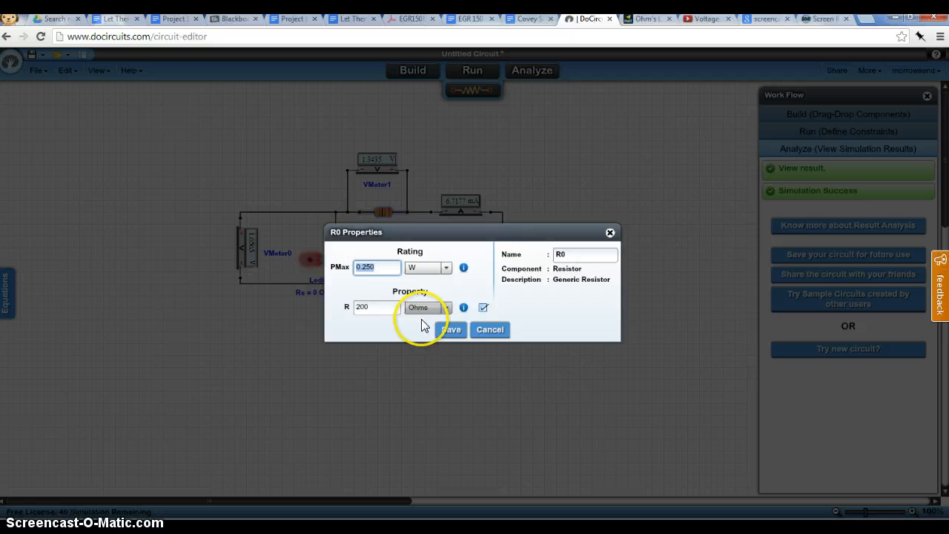
left_click(451, 329)
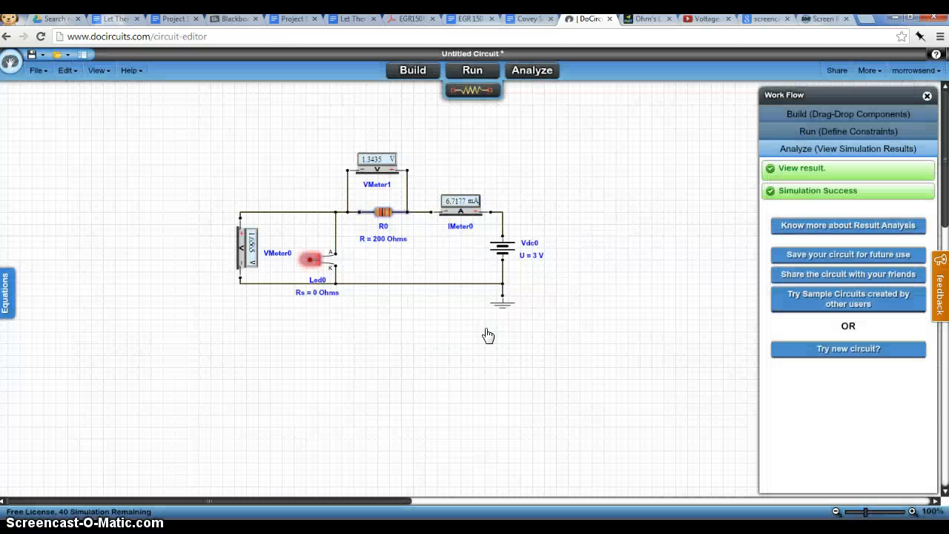